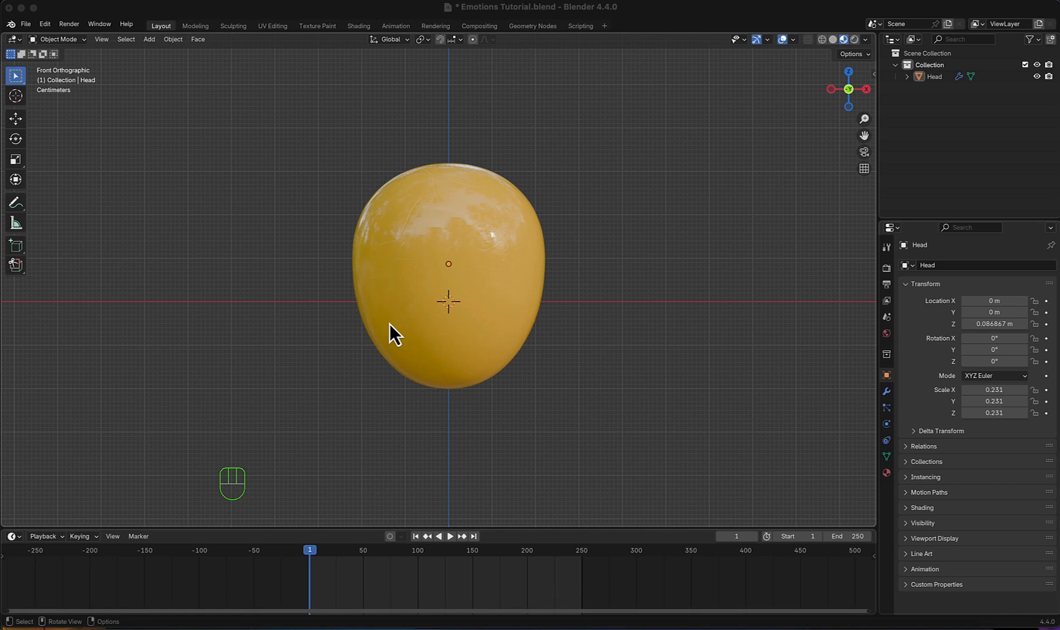
mouse_move(555, 389)
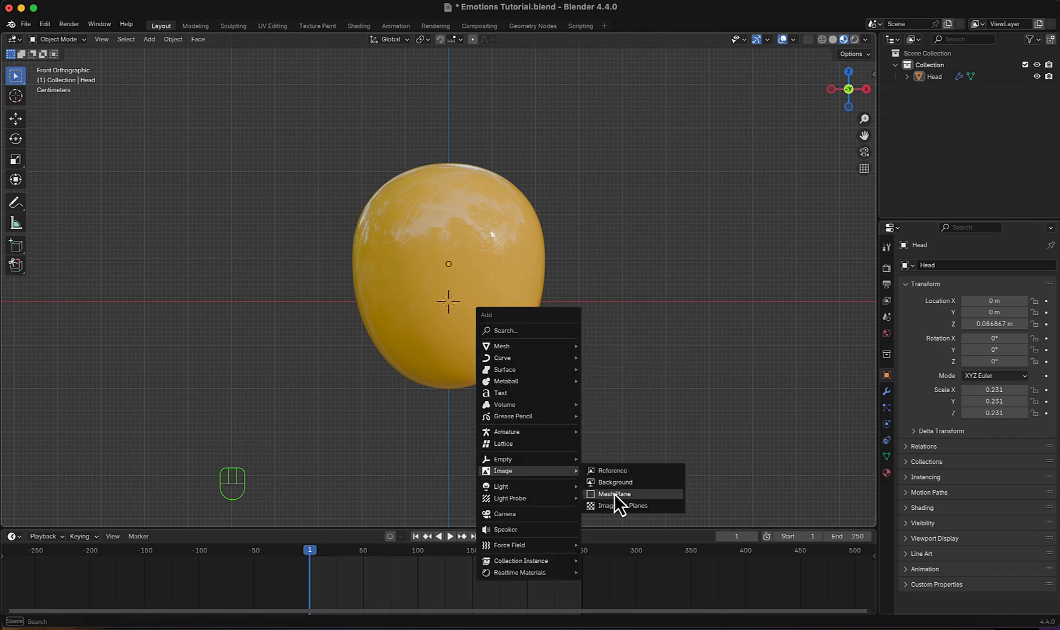
Import 001.png as an image plane and place it in front of the yellow head.
left_click(625, 506)
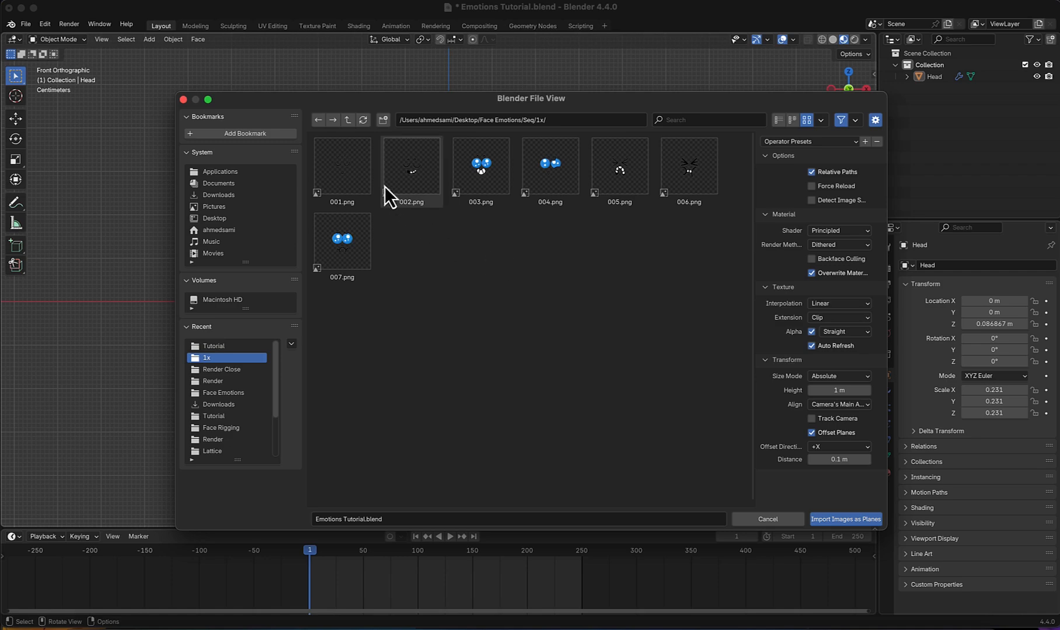
mouse_move(342, 165)
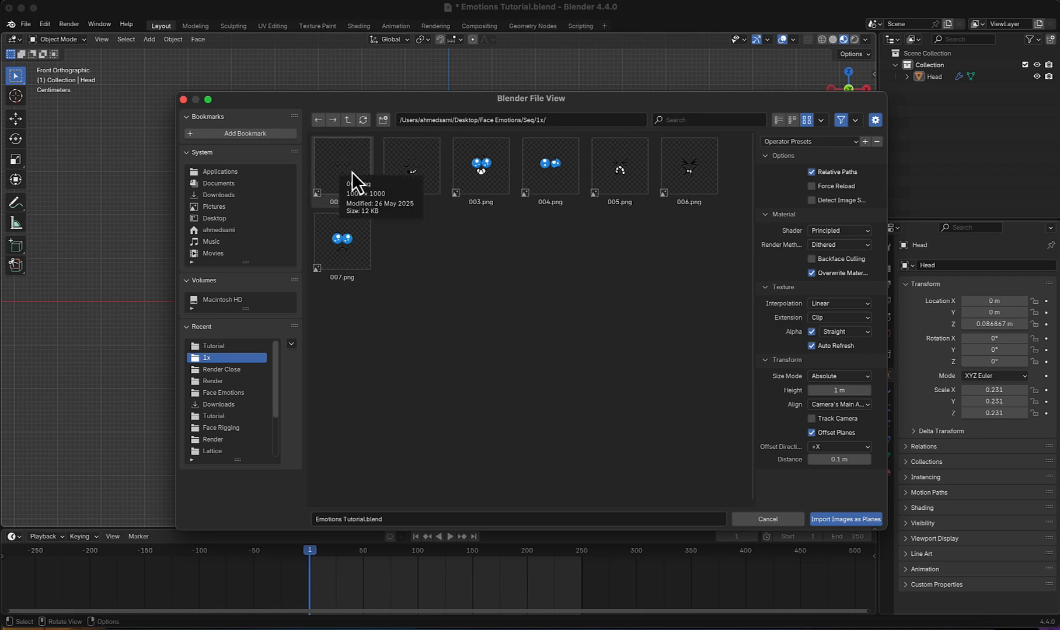
left_click(845, 519)
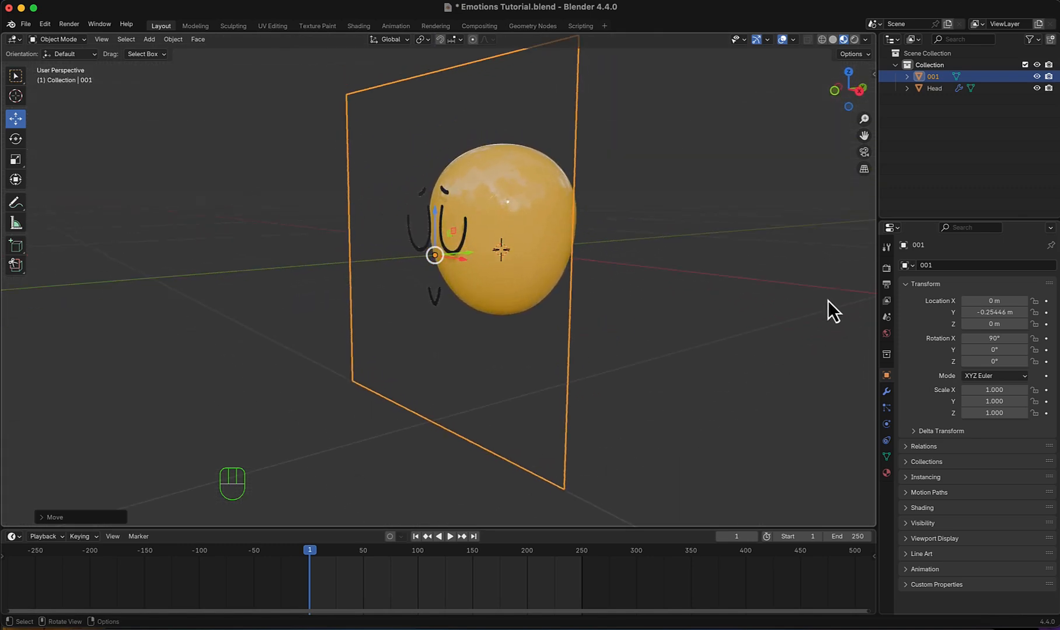
Set the render engine to Cycles on GPU Compute with a transparent film background.
left_click(886, 268)
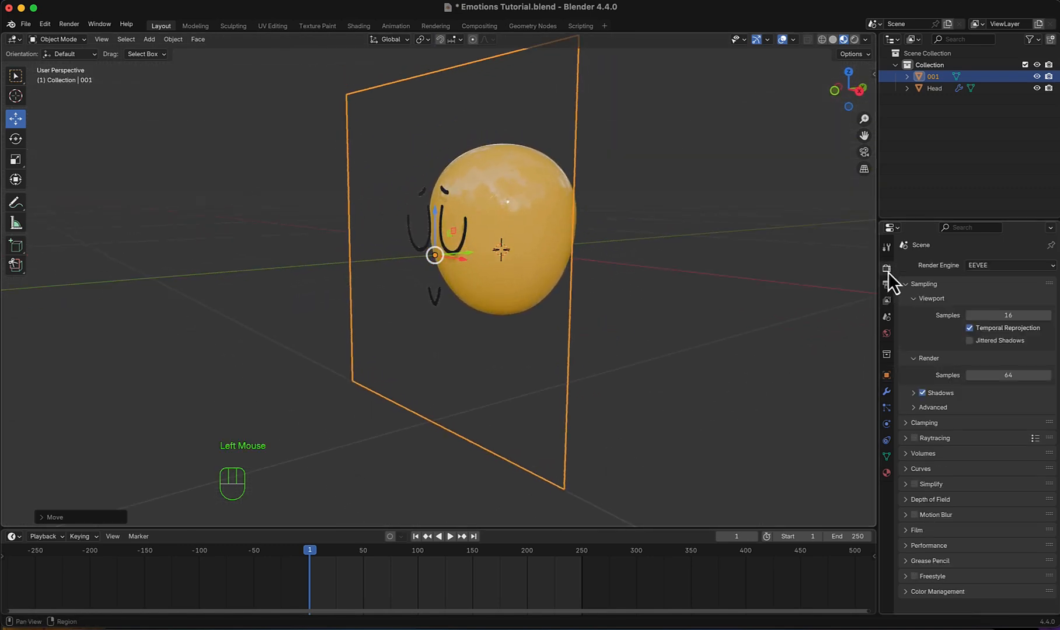
left_click(1008, 265)
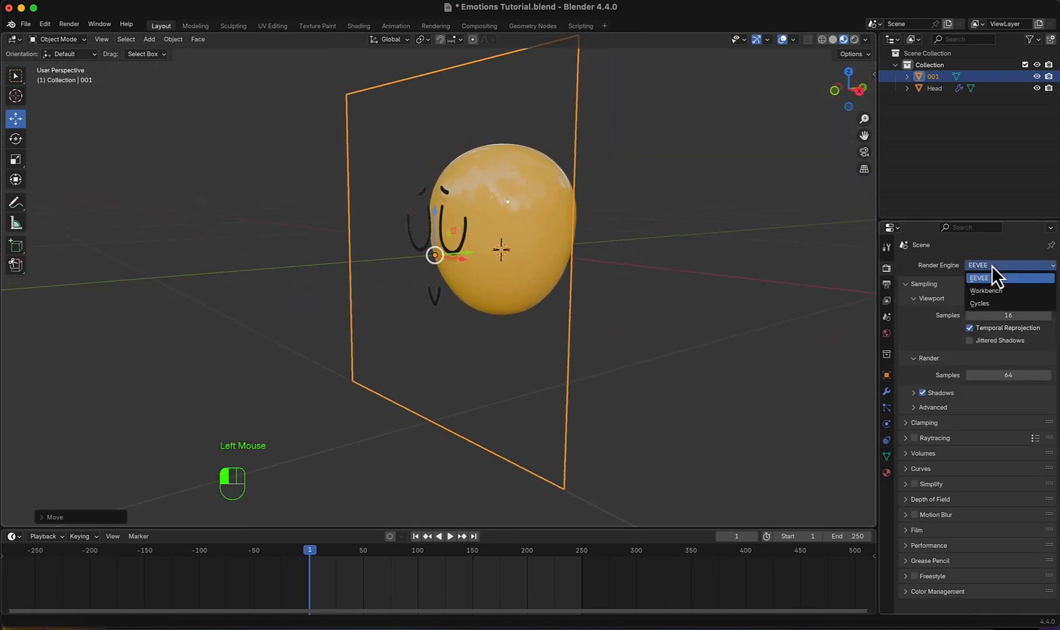
left_click(979, 303)
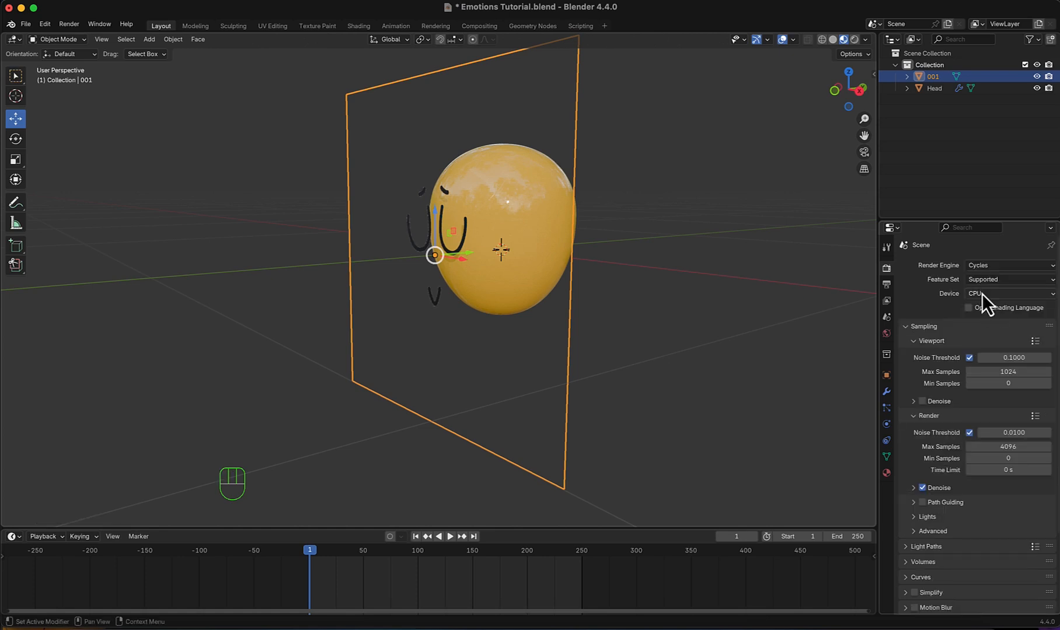
left_click(1008, 293)
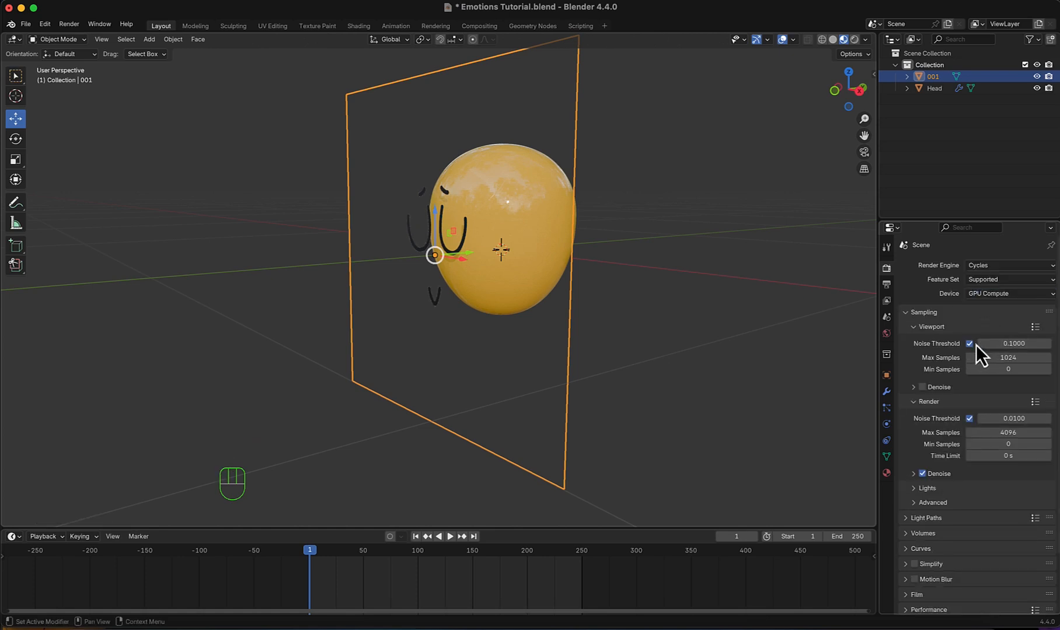
scroll("down", 3)
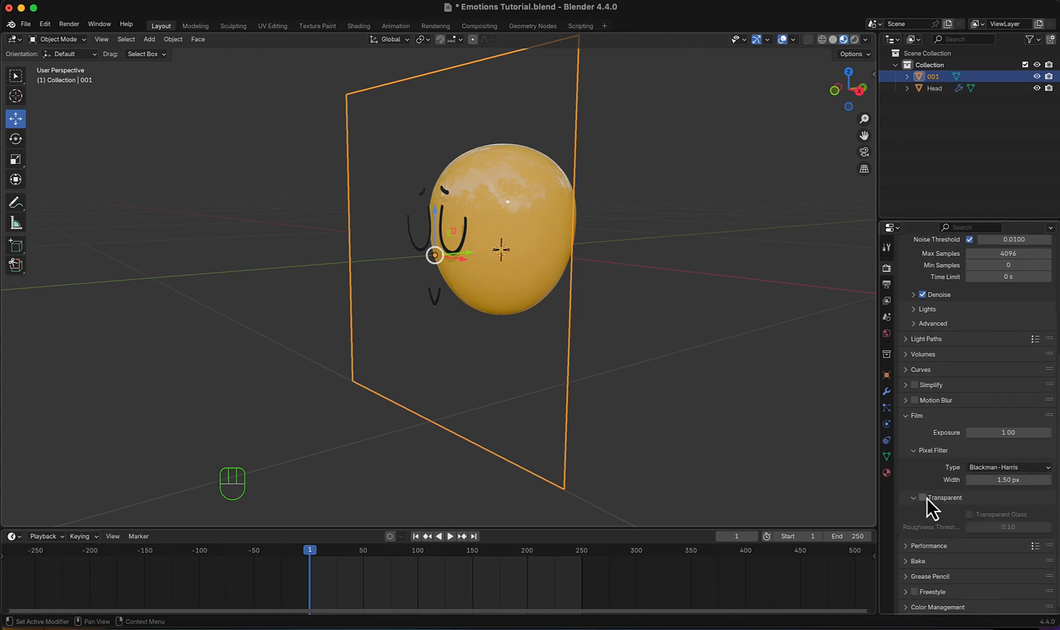
left_click(914, 498)
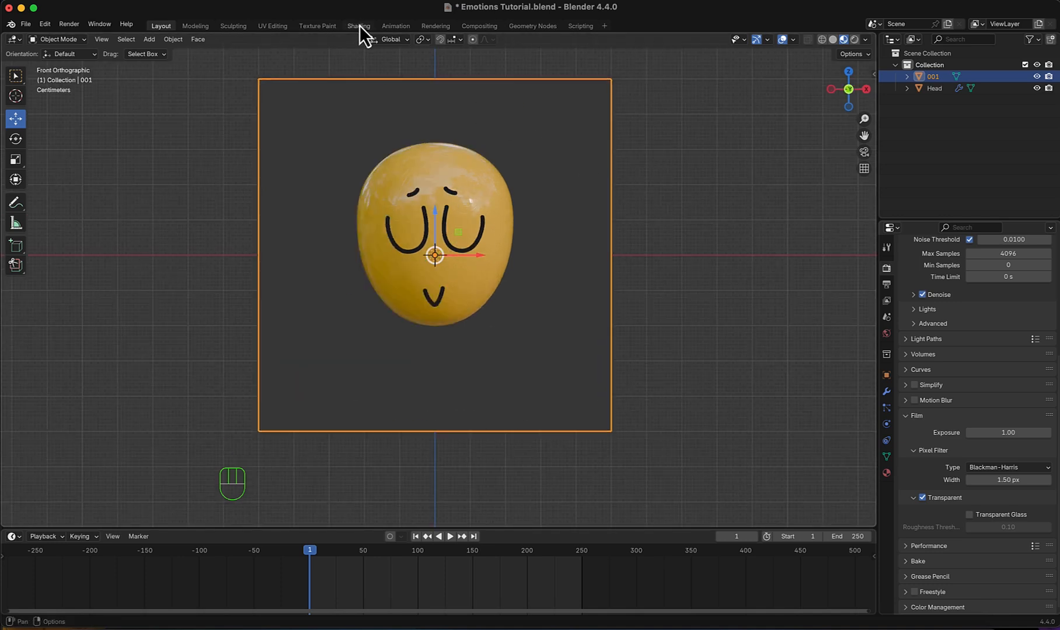
In Shading, load all seven face PNGs as an Image Sequence and preview in Rendered shading.
left_click(359, 26)
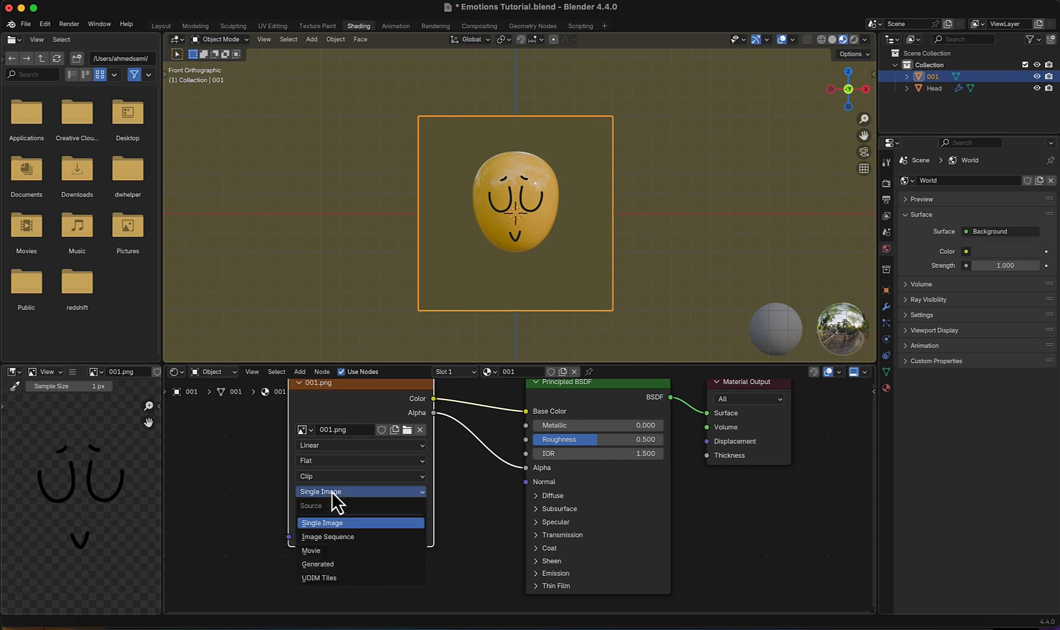
mouse_move(332, 523)
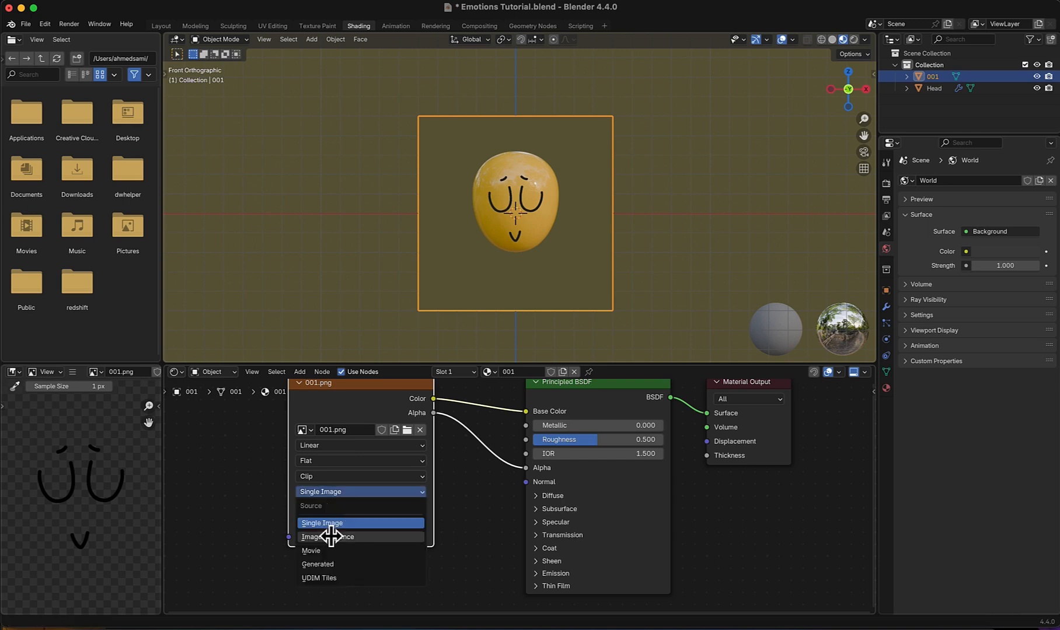
left_click(332, 537)
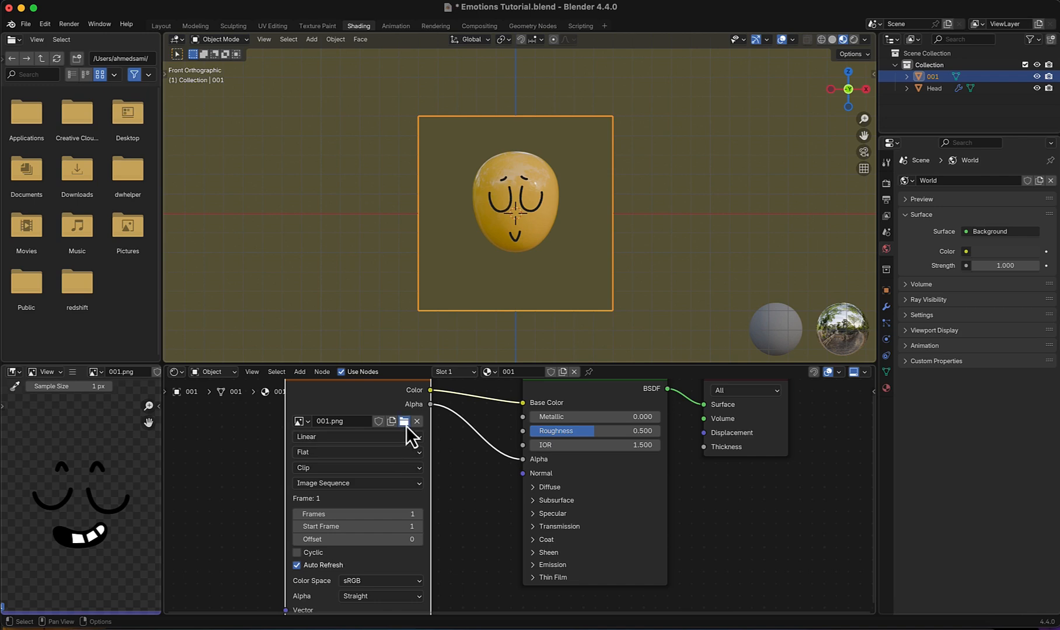
left_click(404, 421)
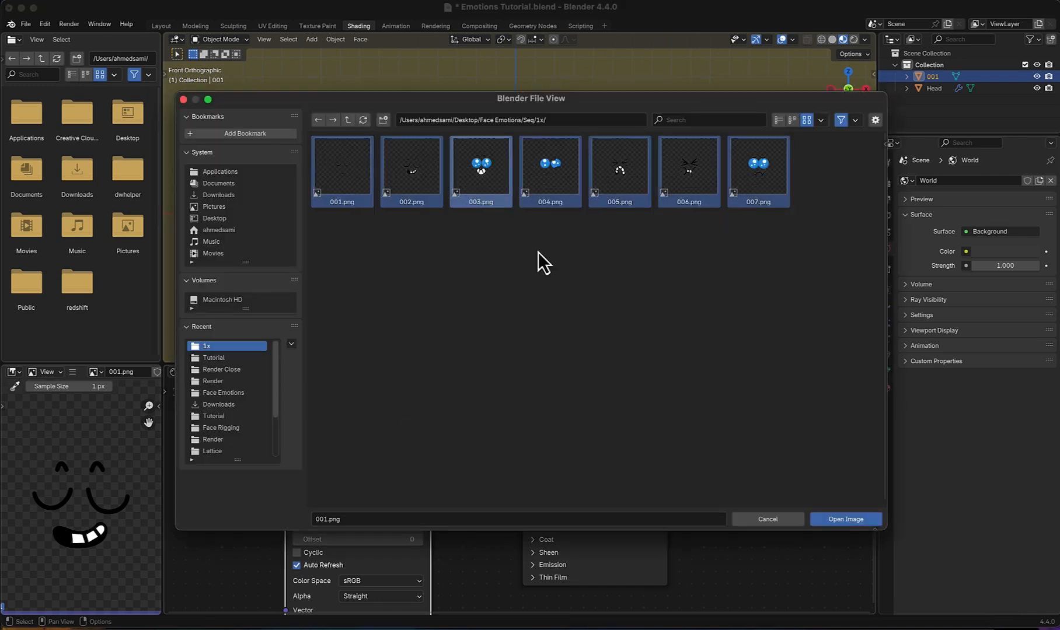
left_click(845, 519)
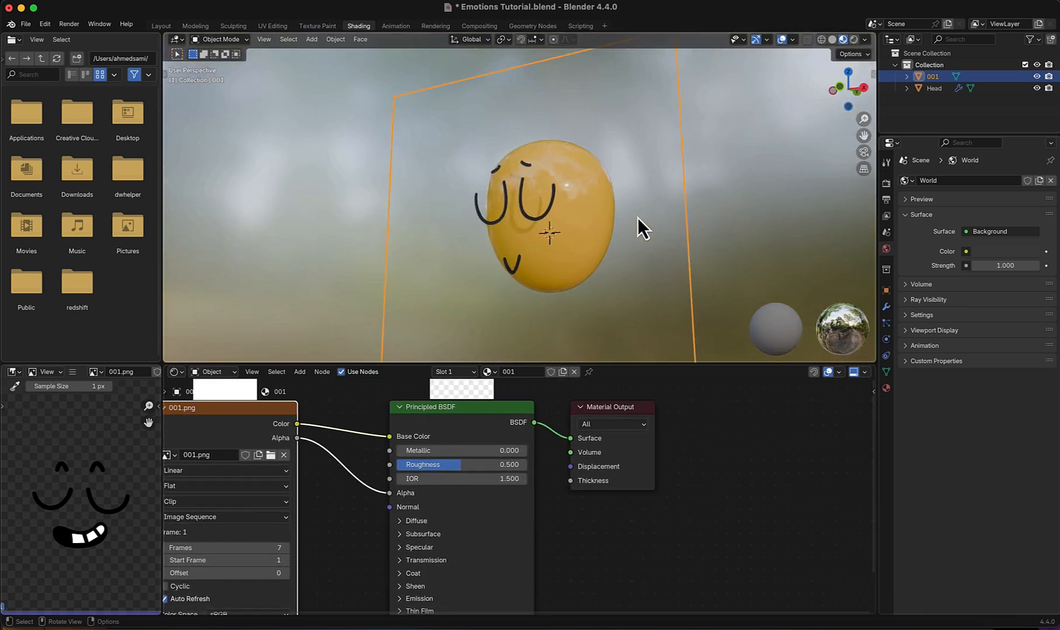
left_click(840, 39)
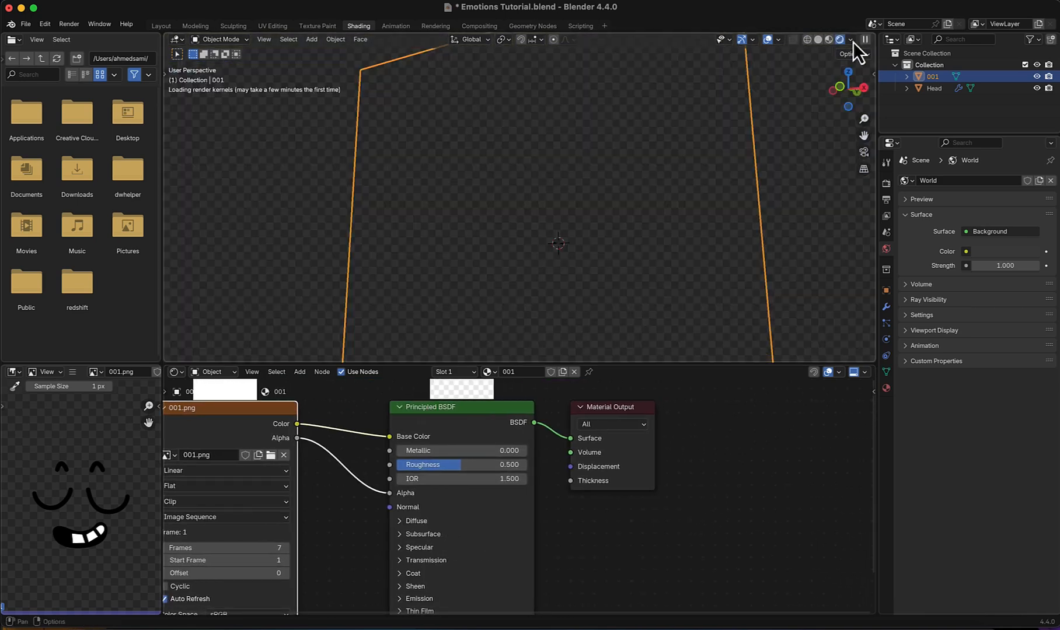
left_click(839, 39)
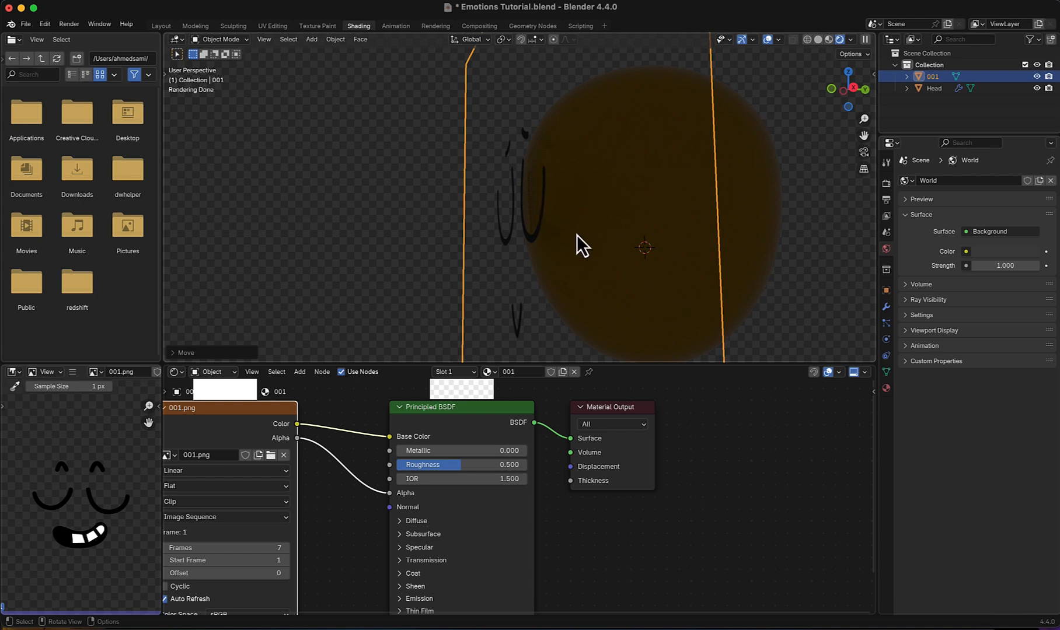
mouse_move(868, 332)
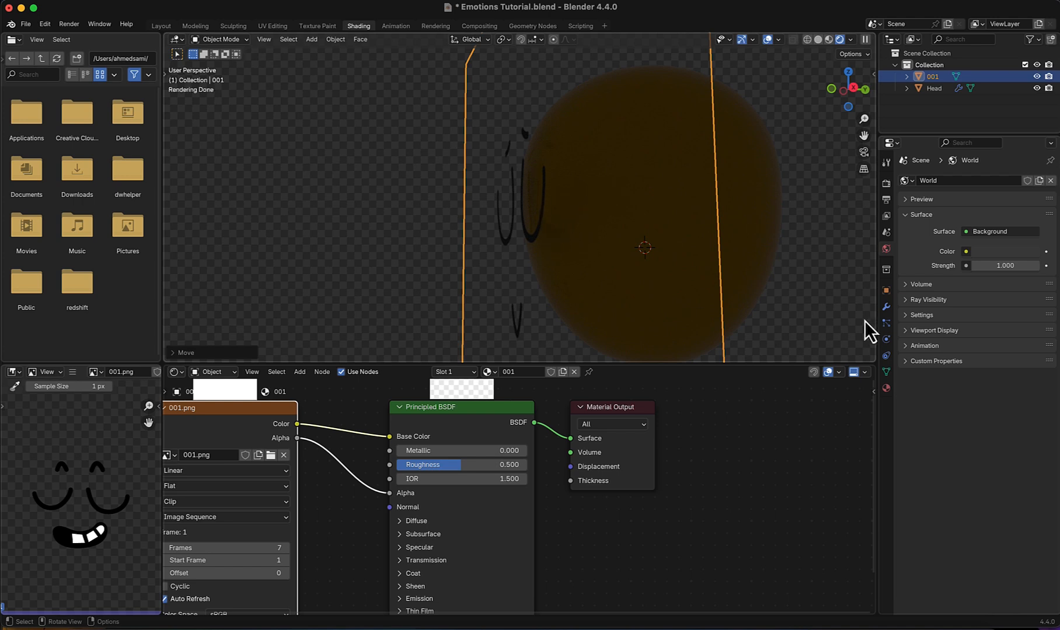
Disable the plane's diffuse, glossy, transmission, volume and shadow ray visibility; raise the sequence offset.
left_click(885, 291)
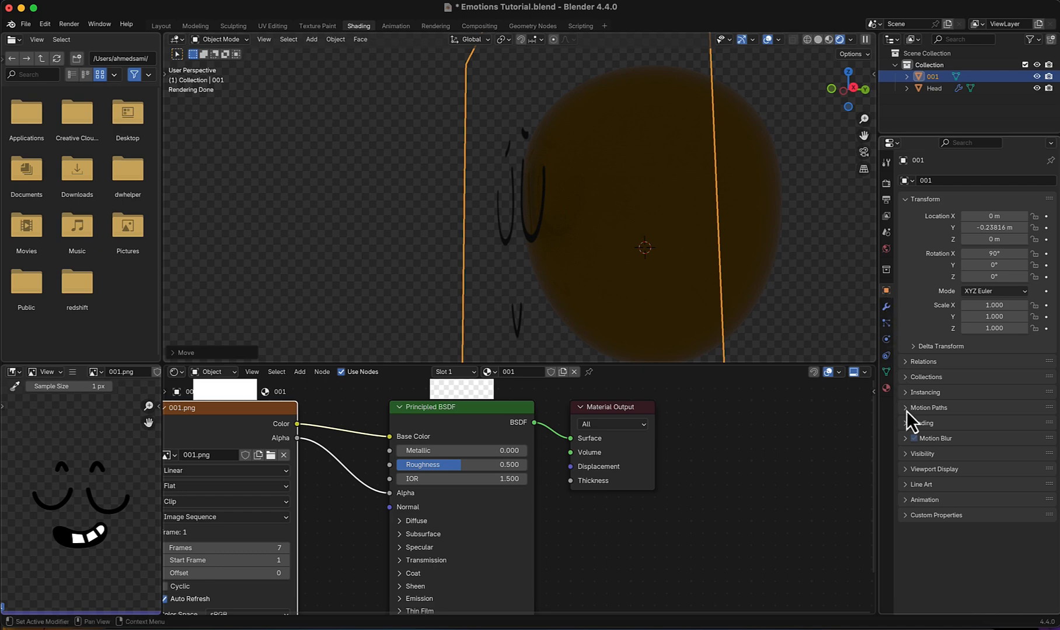
left_click(921, 453)
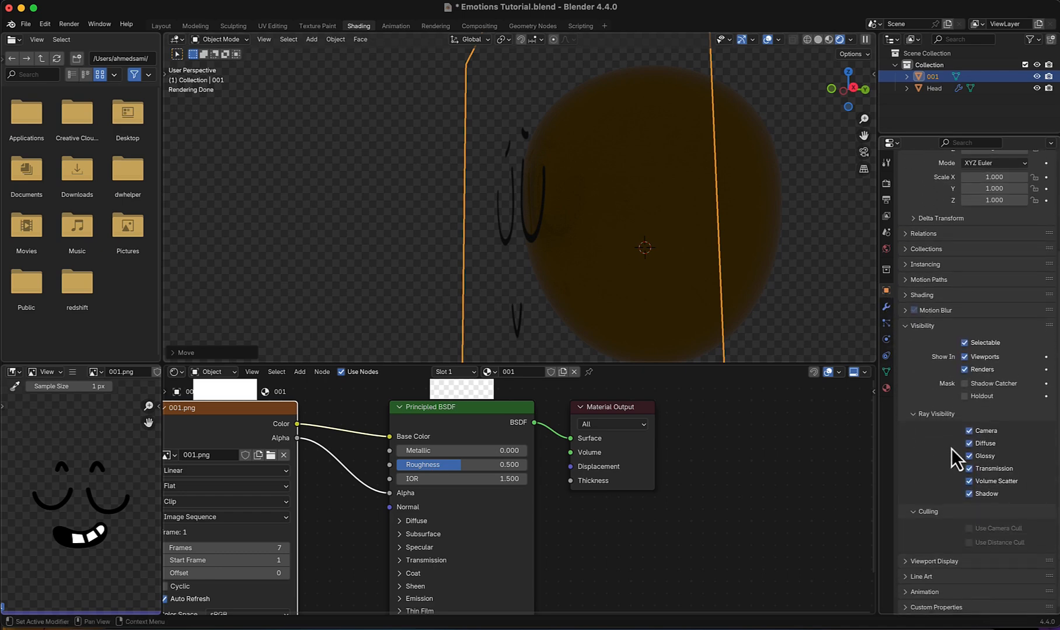
left_click(968, 443)
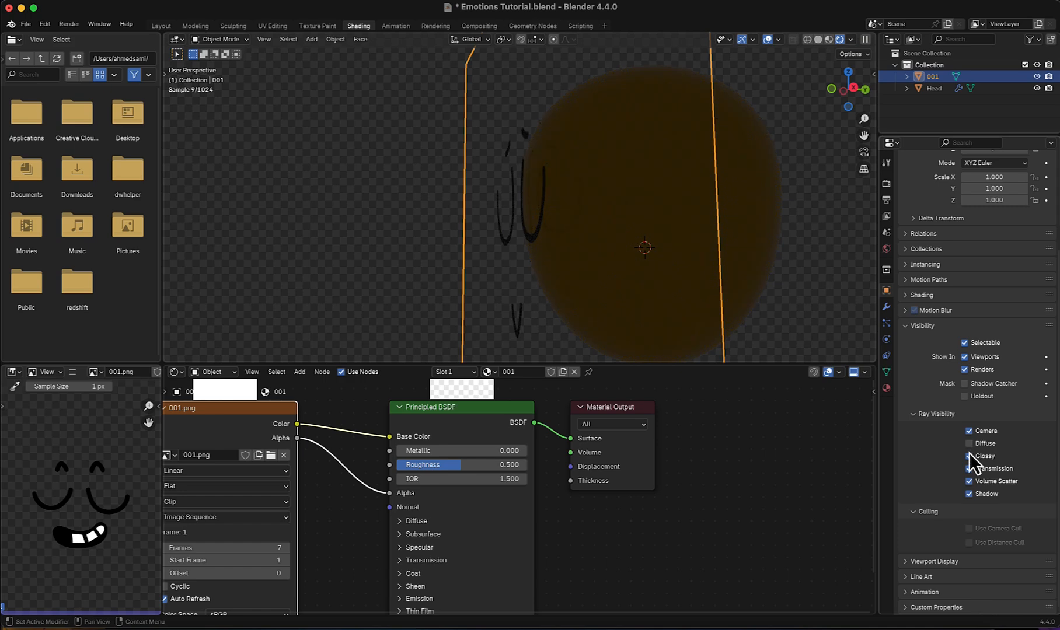
left_click(970, 455)
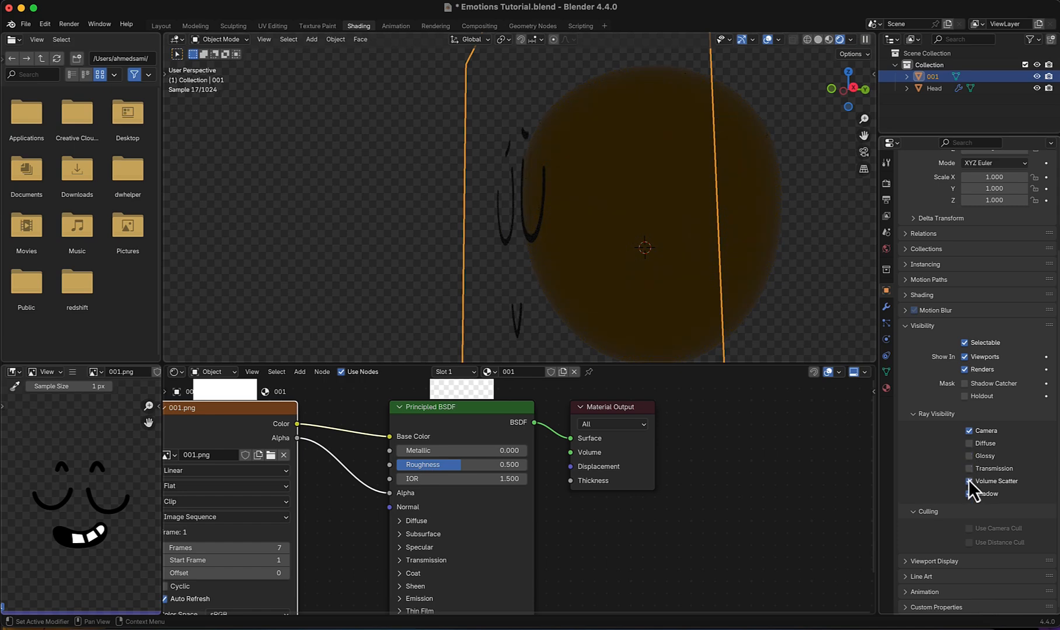
left_click(969, 493)
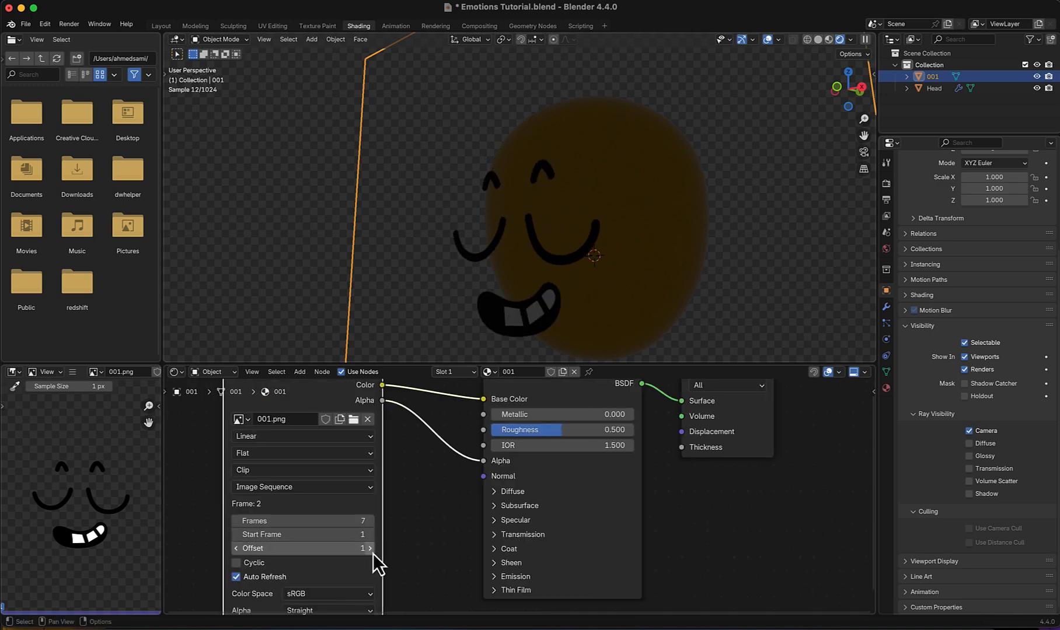
left_click(370, 548)
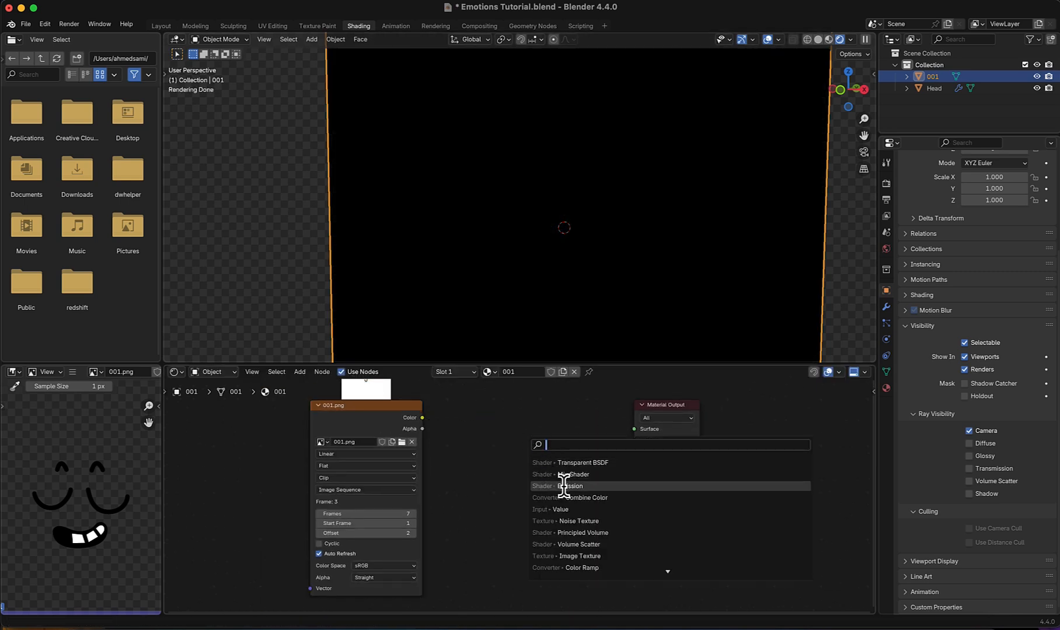
Add Emission, Transparent BSDF and Mix Shader nodes, wiring the emission into the material output.
left_click(569, 485)
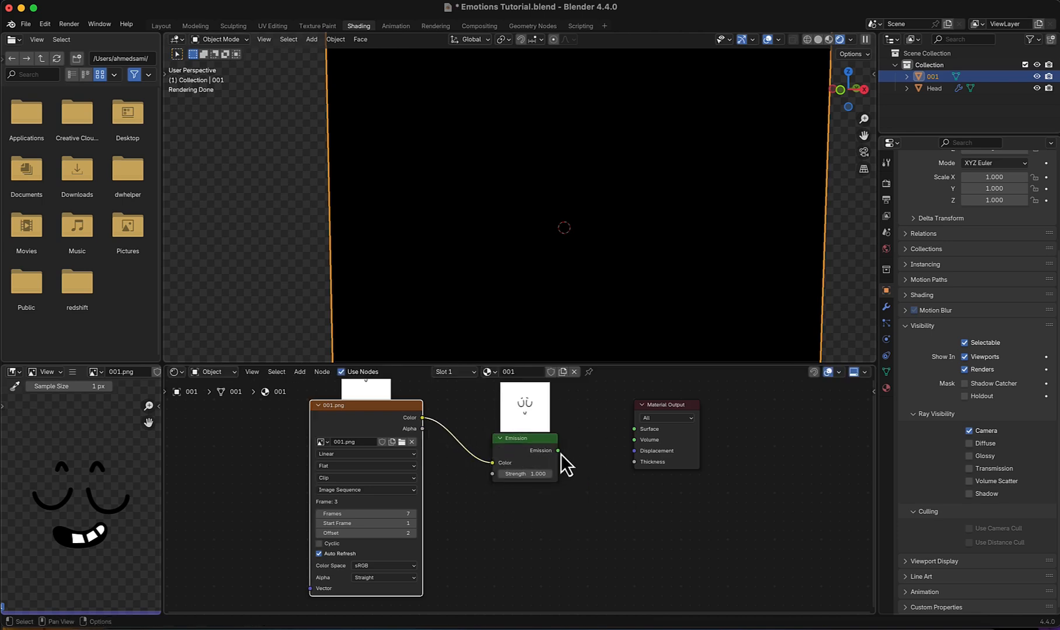
left_click(517, 438)
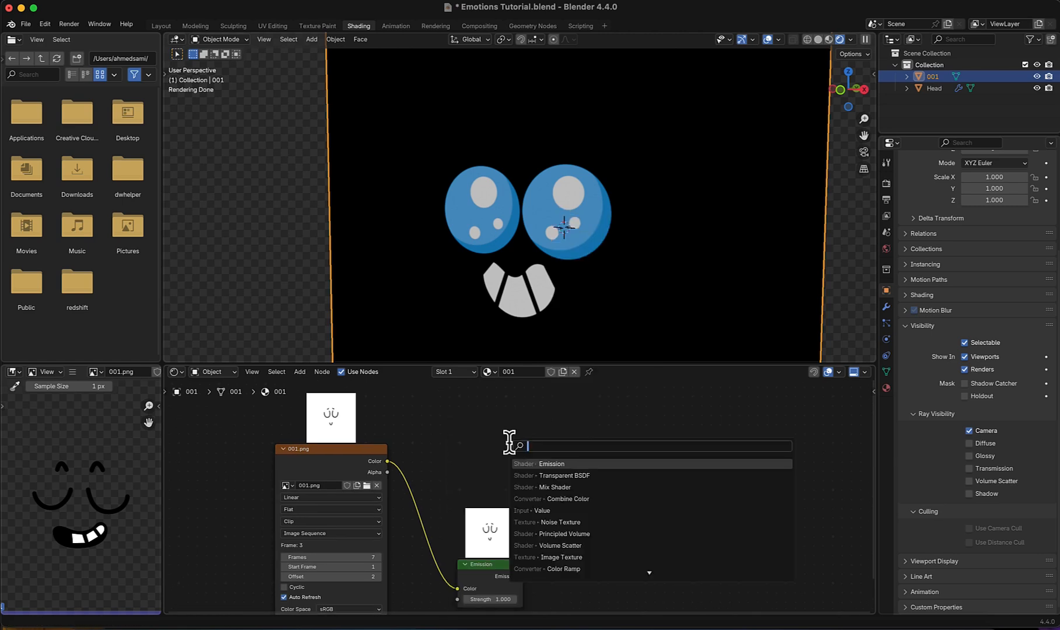
left_click(560, 475)
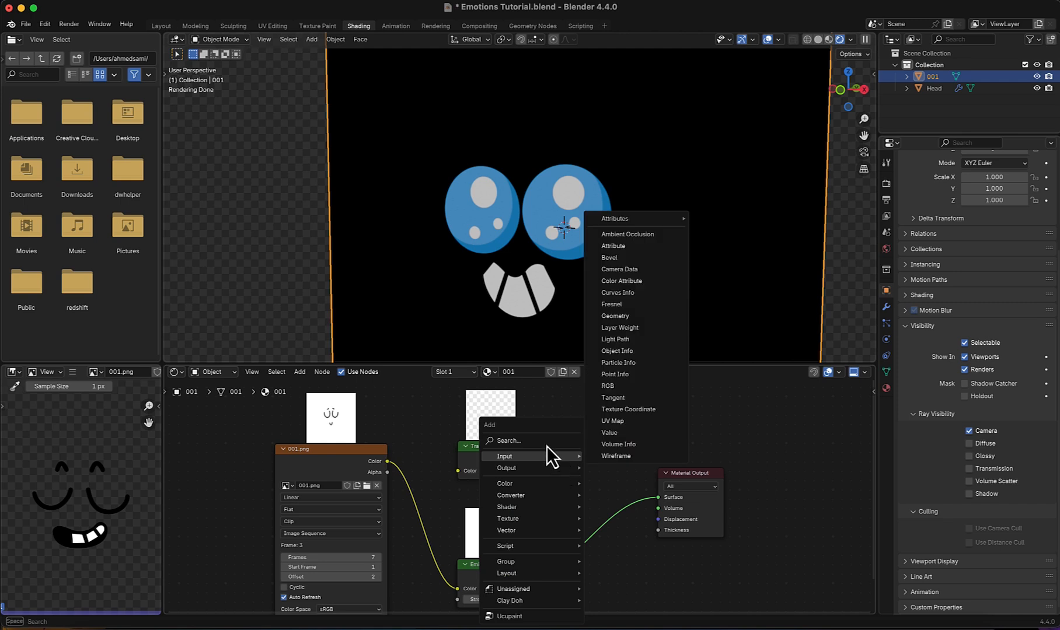
left_click(507, 506)
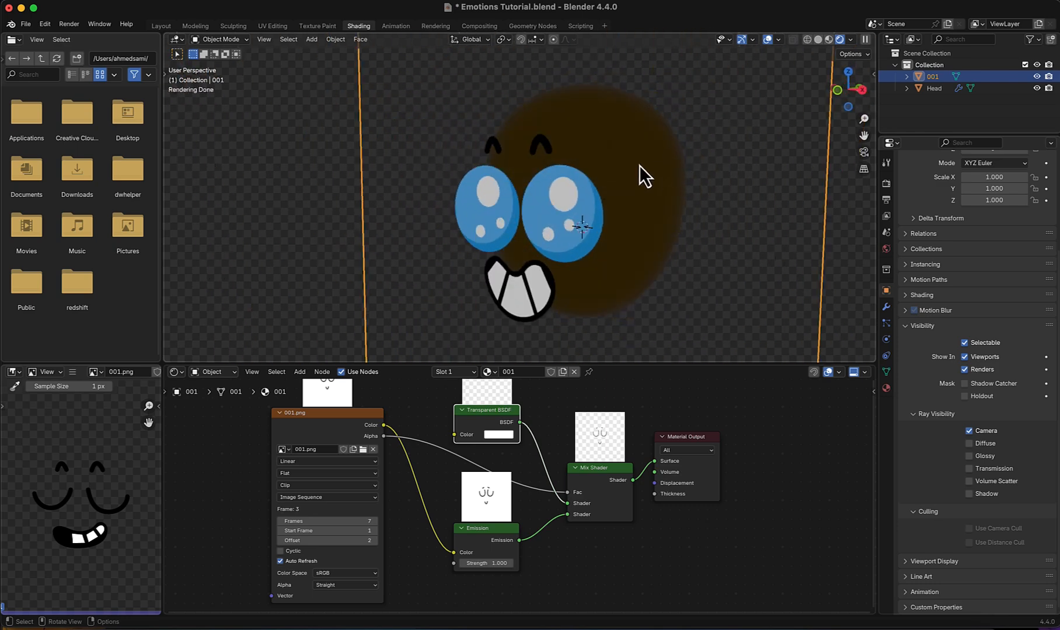
In the Layout workspace, subdivide the face plane in Edit Mode and return to Object Mode.
left_click(160, 26)
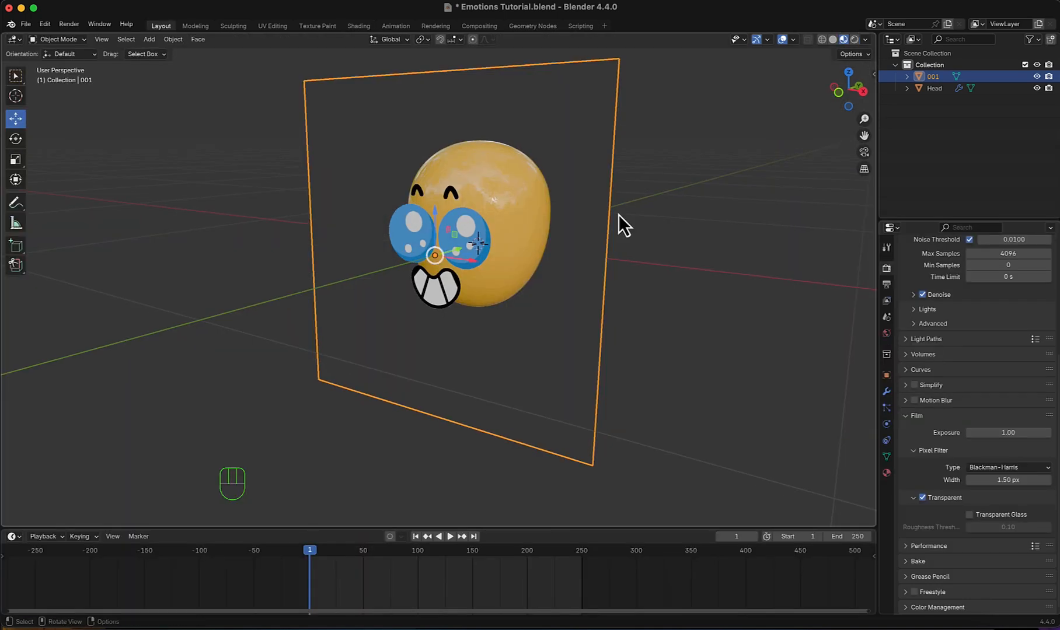
key("Tab")
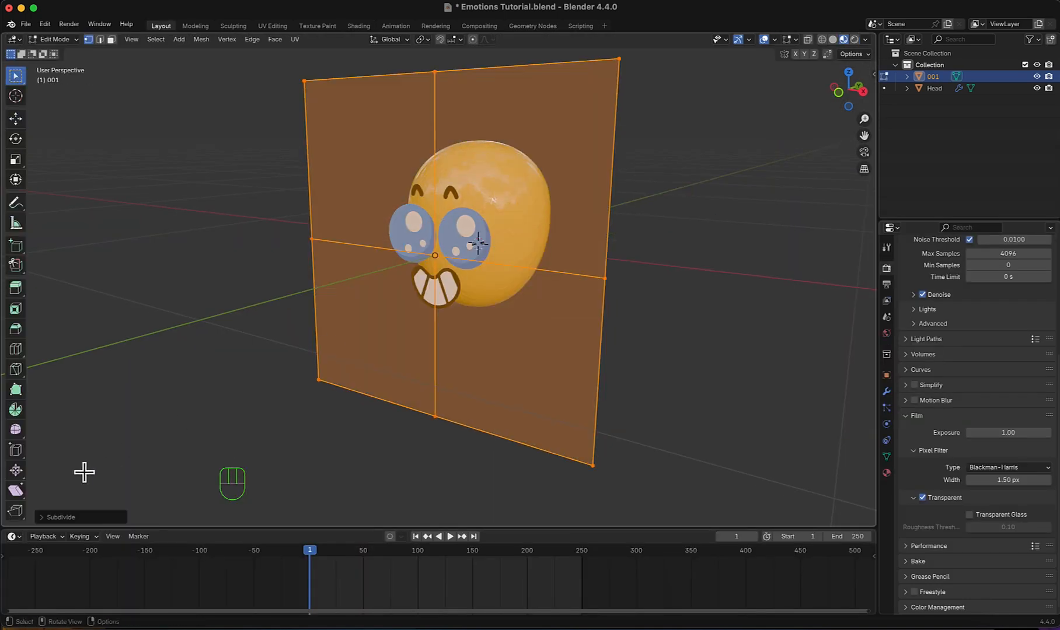
left_click(60, 517)
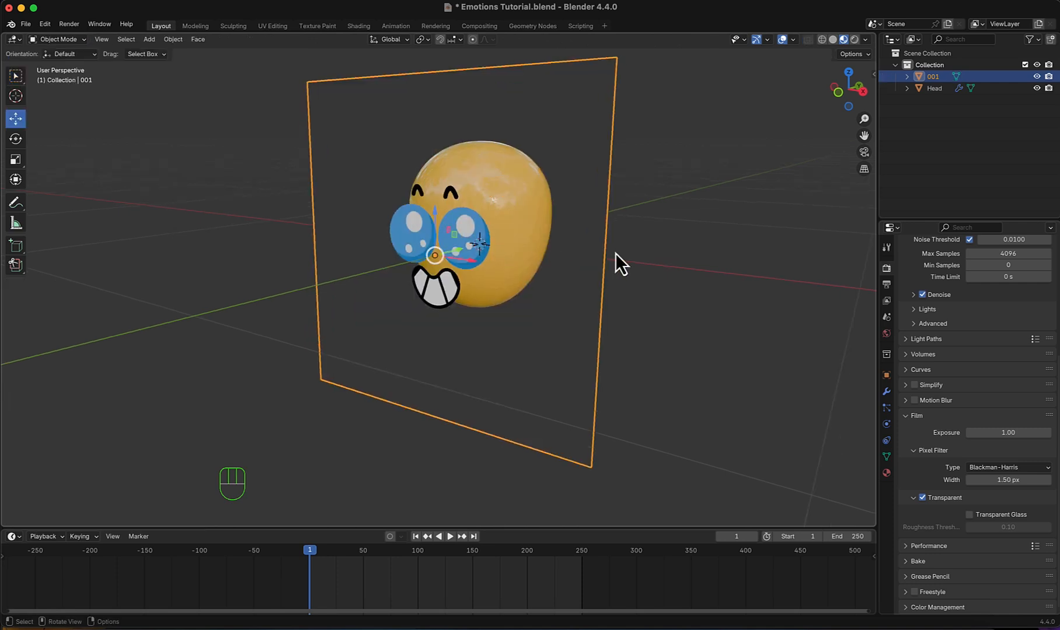
Add a Shrinkwrap modifier to the face plane targeting Head with a 0.01 m offset.
left_click(886, 391)
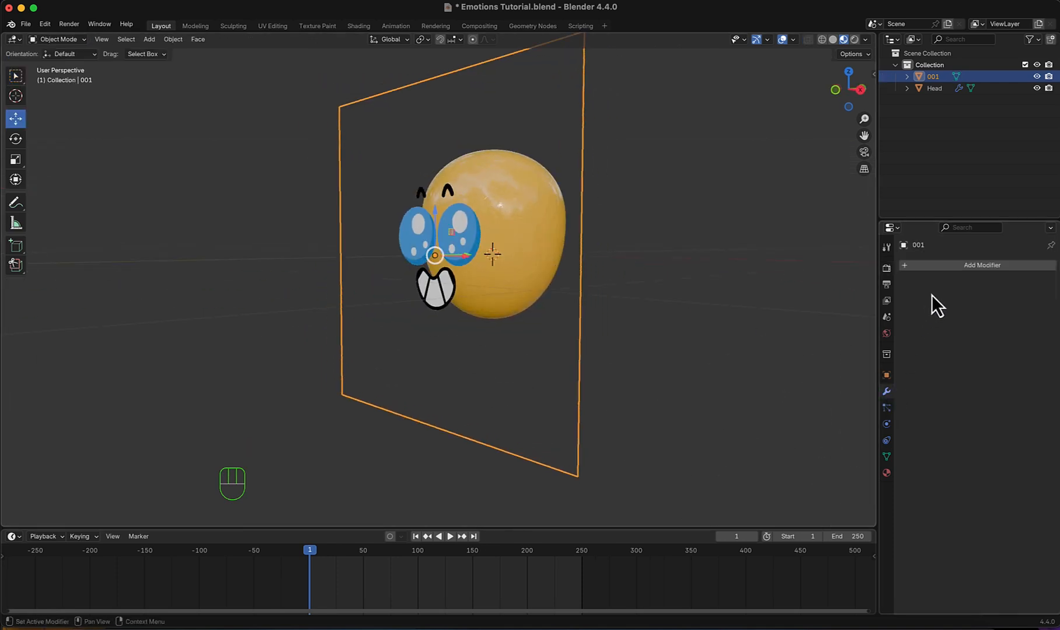
left_click(982, 265)
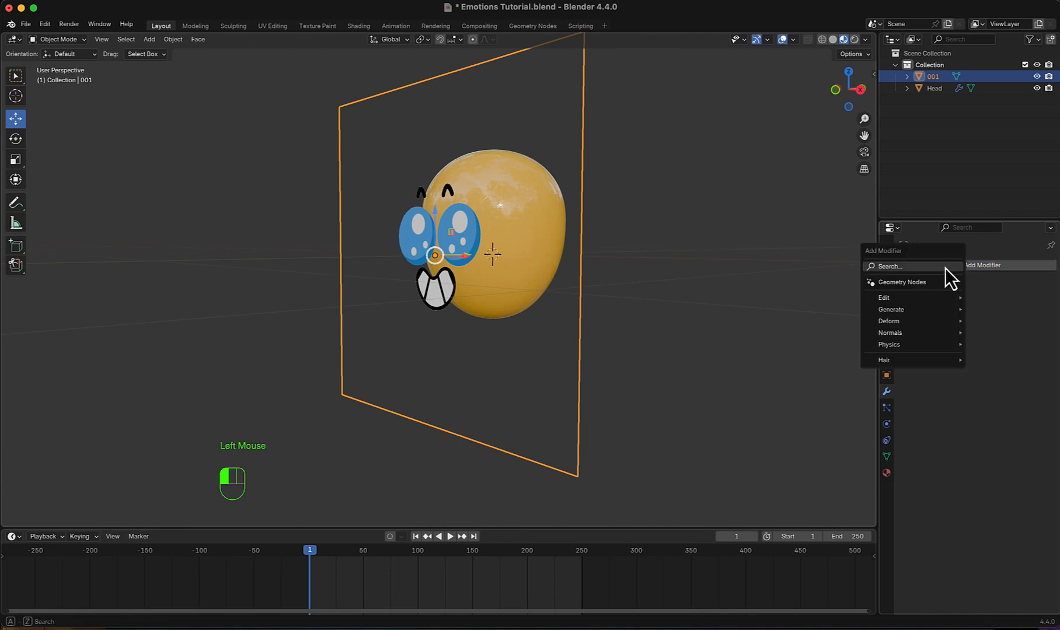
left_click(888, 265)
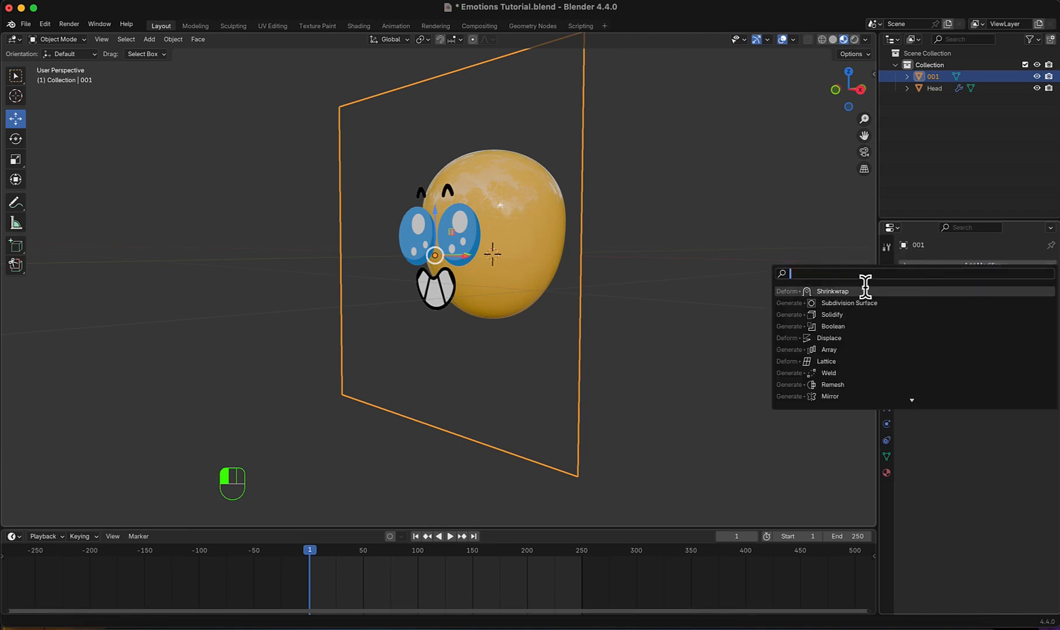
left_click(834, 291)
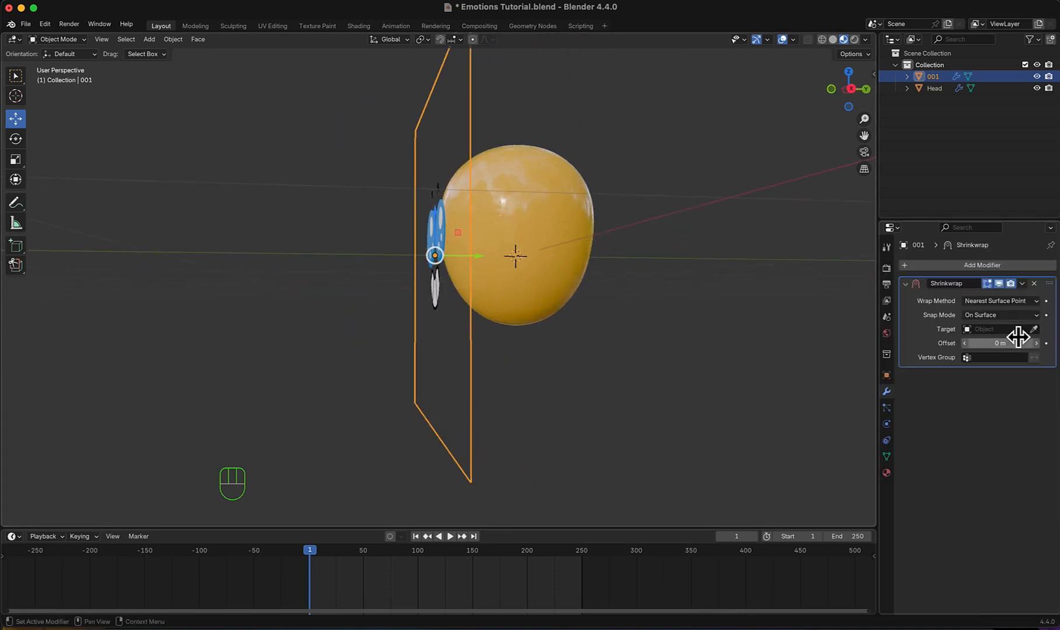
left_click(993, 329)
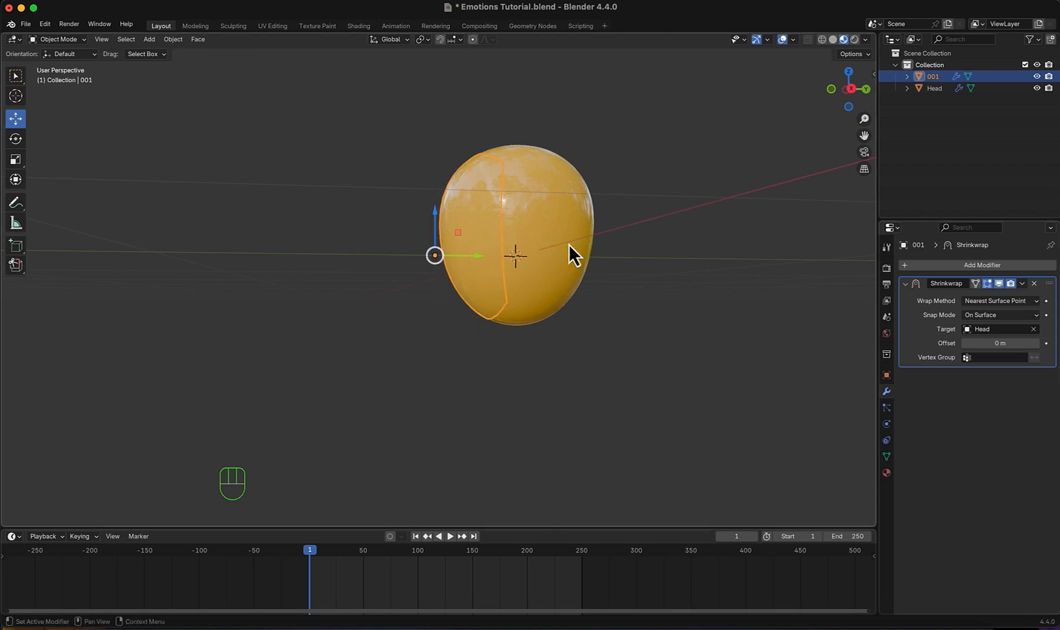
left_click(1045, 343)
type(".01")
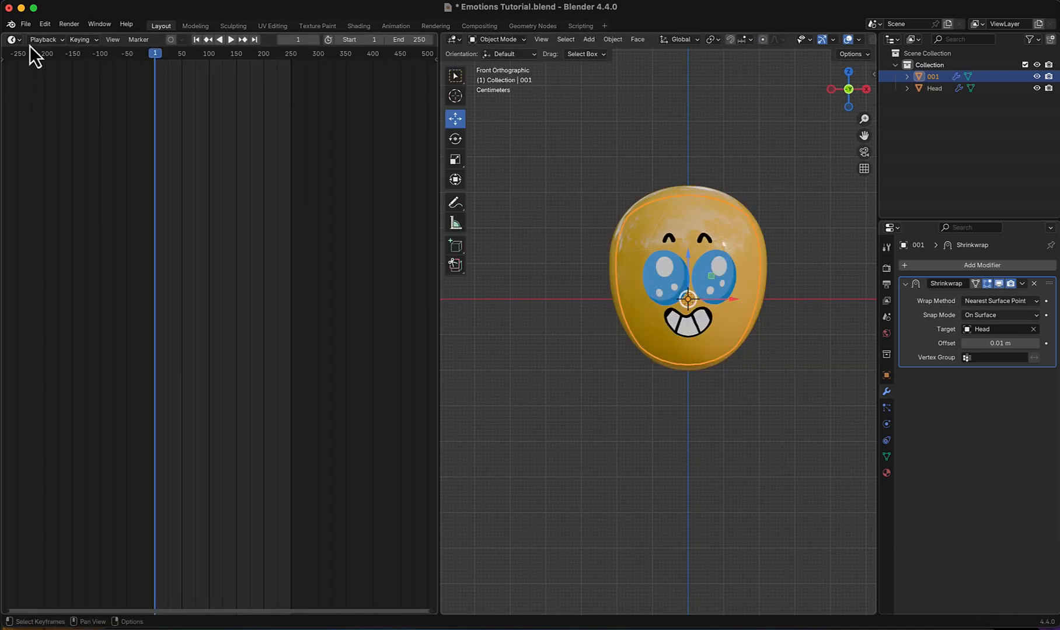
Change the left area into the Shader Editor showing the face plane's nodes.
left_click(11, 39)
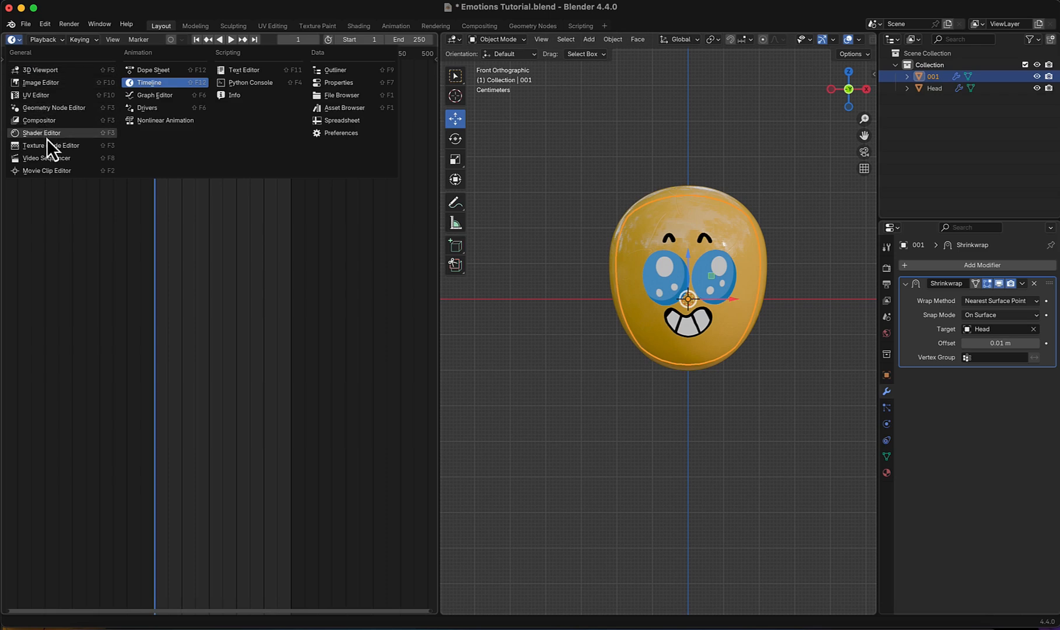
left_click(42, 133)
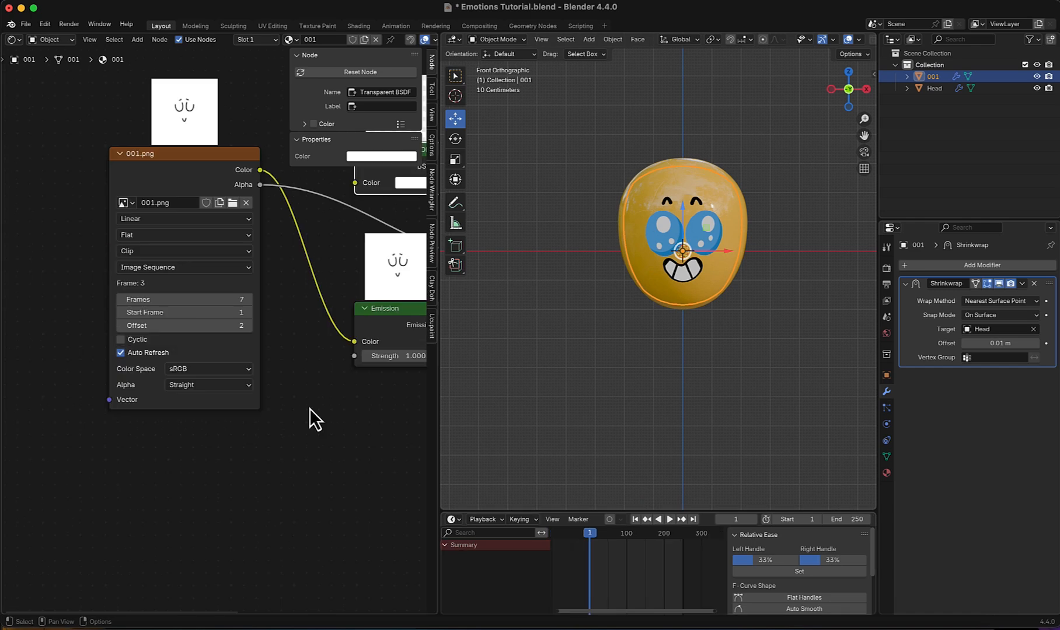
mouse_move(254, 385)
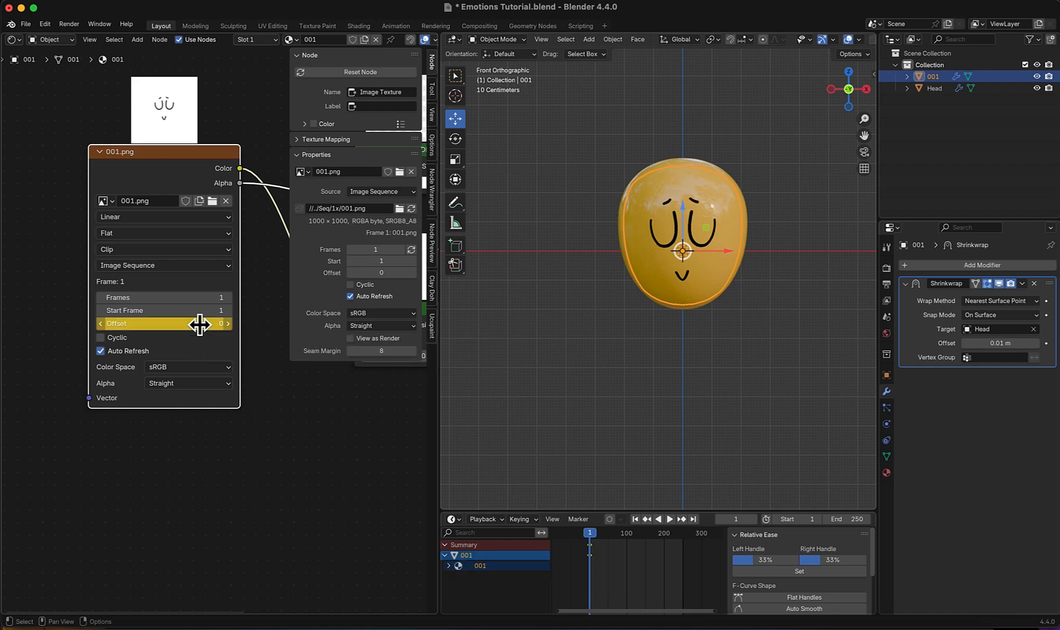
Keyframe the face image Offset at later frames, then remove the keys and restore the cycle.
left_click(668, 519)
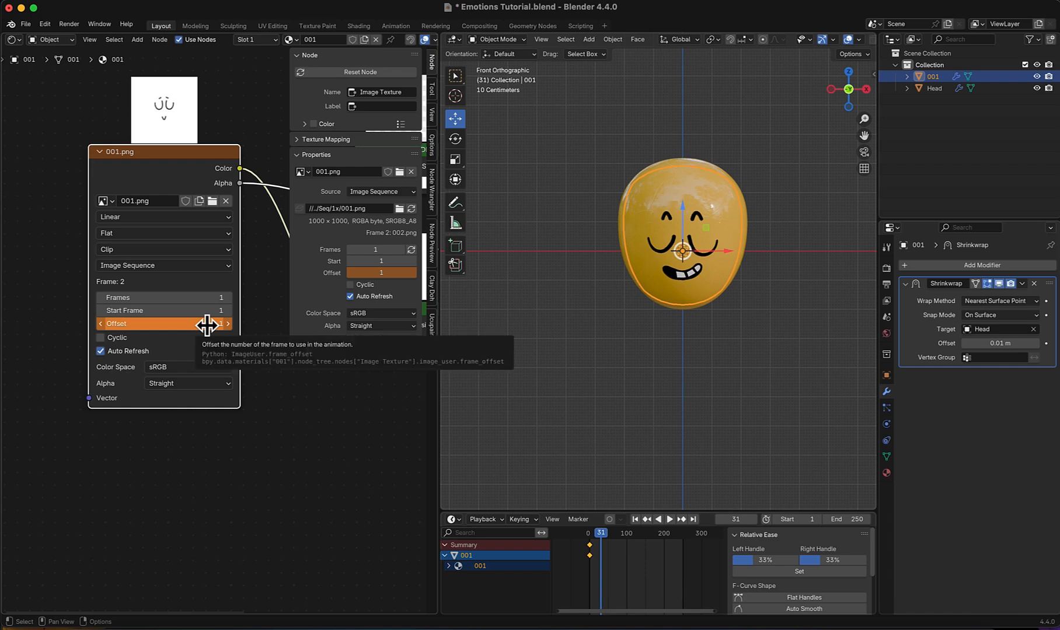
left_click(668, 519)
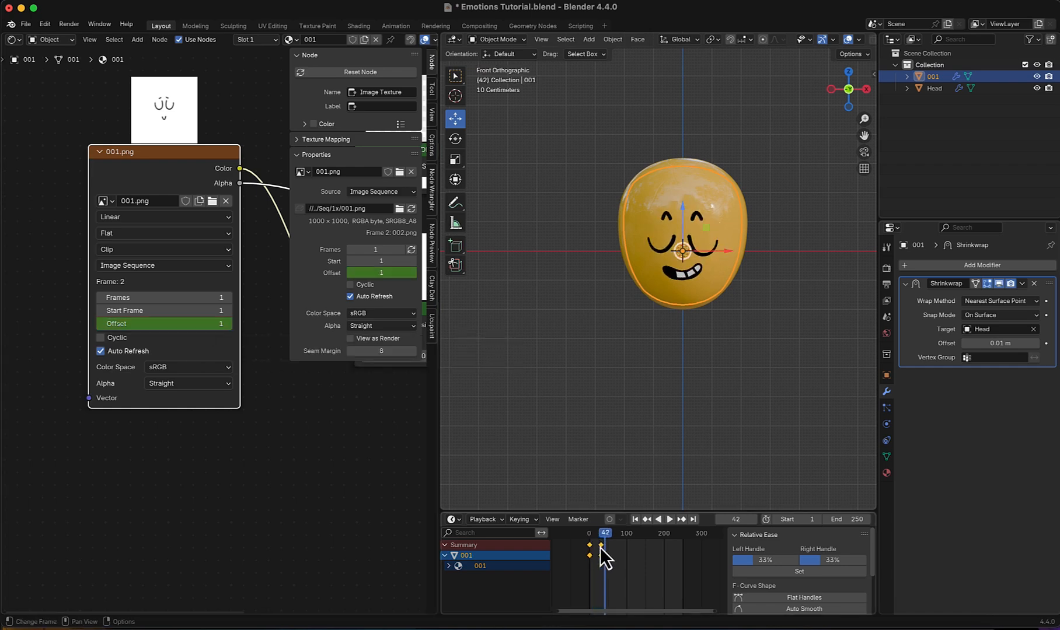
right_click(600, 557)
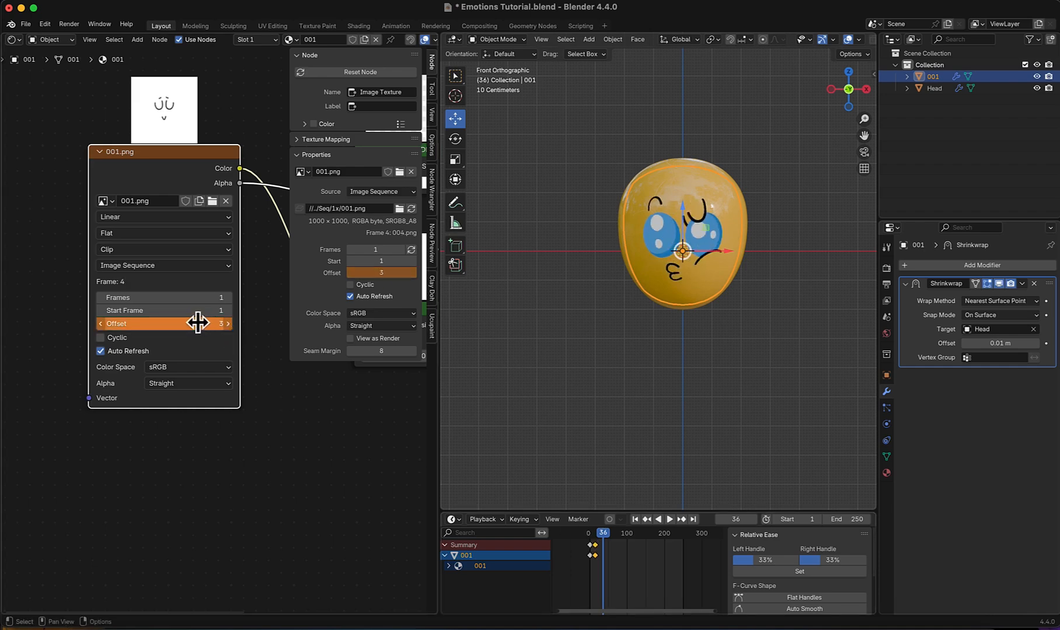
mouse_move(527, 480)
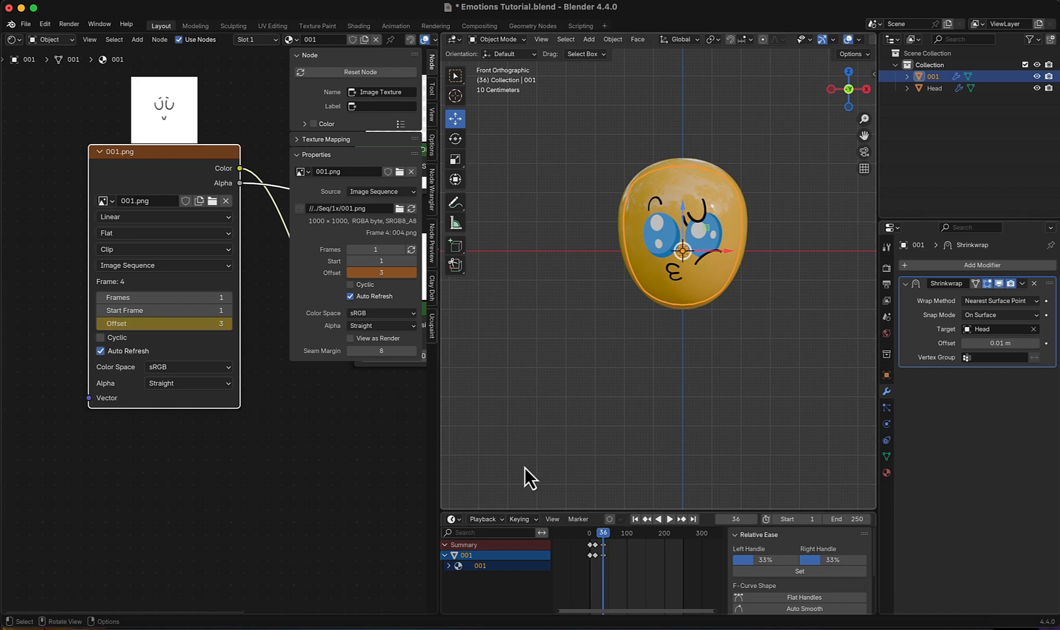
left_click(605, 533)
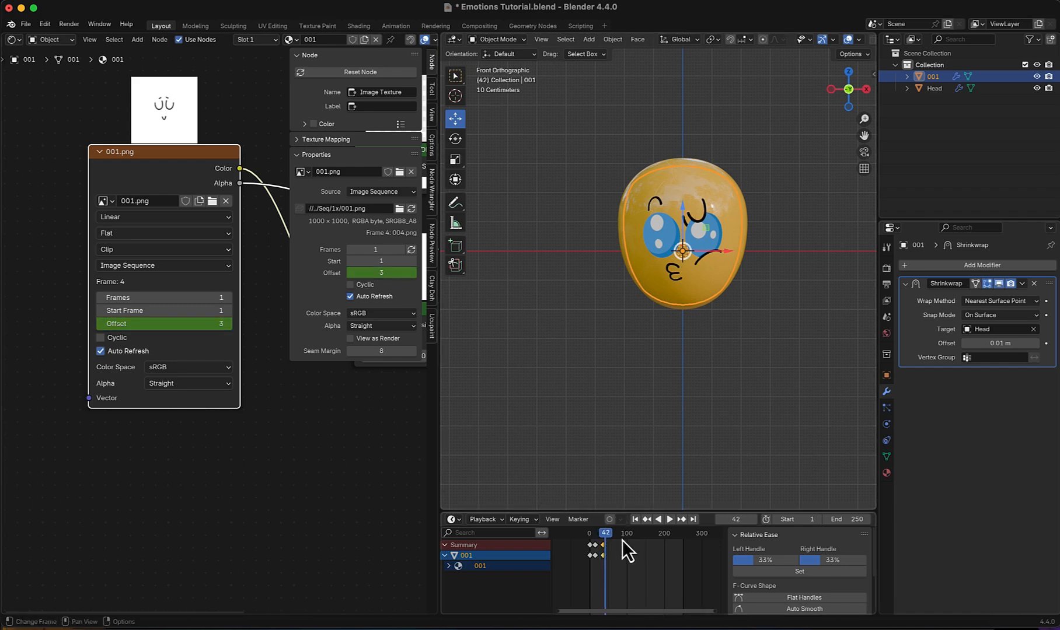
left_click(228, 324)
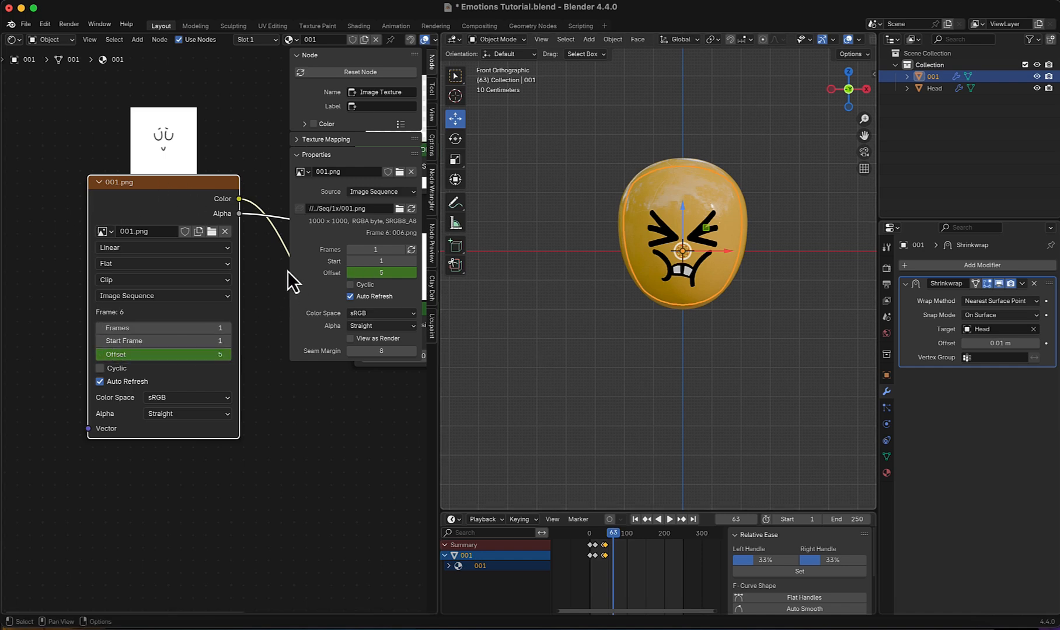
mouse_move(450, 461)
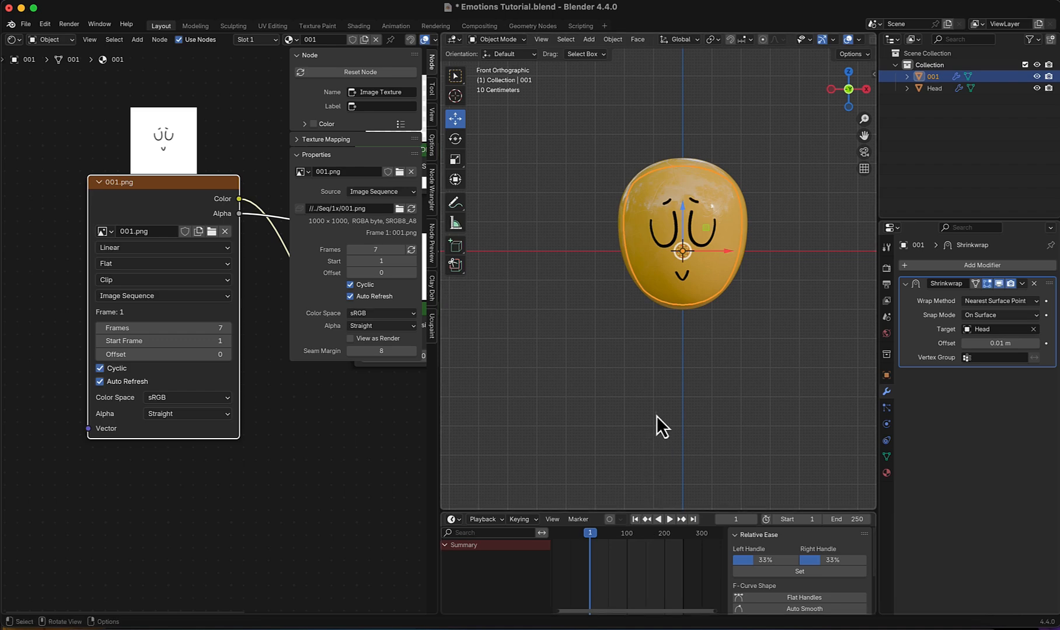
left_click(692, 414)
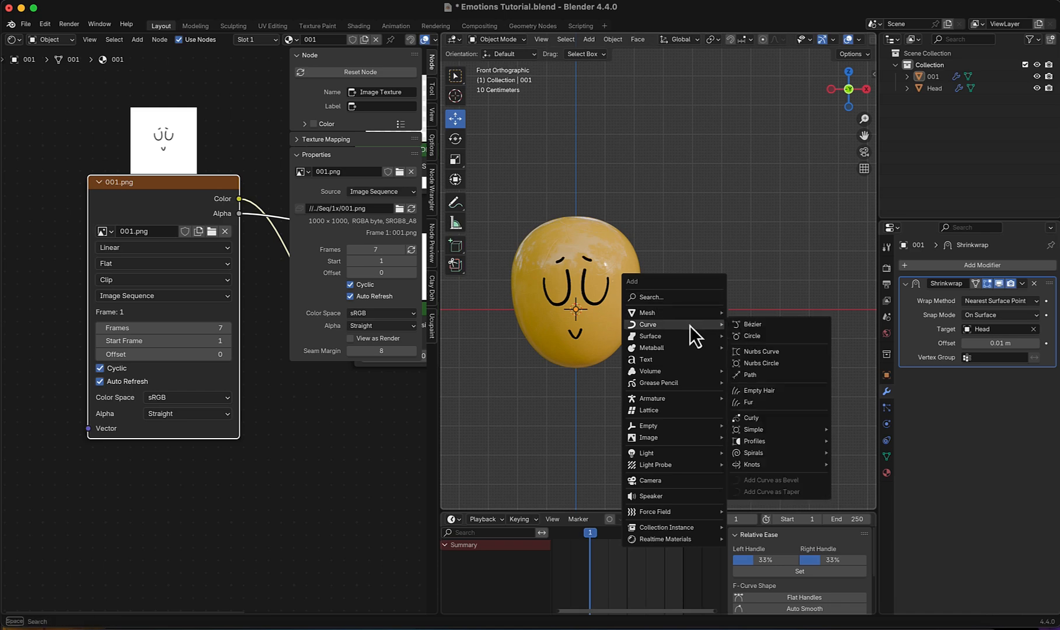
Add a circle curve, rotate it upright, scale it down, apply rotation, and move it beside the head.
left_click(750, 335)
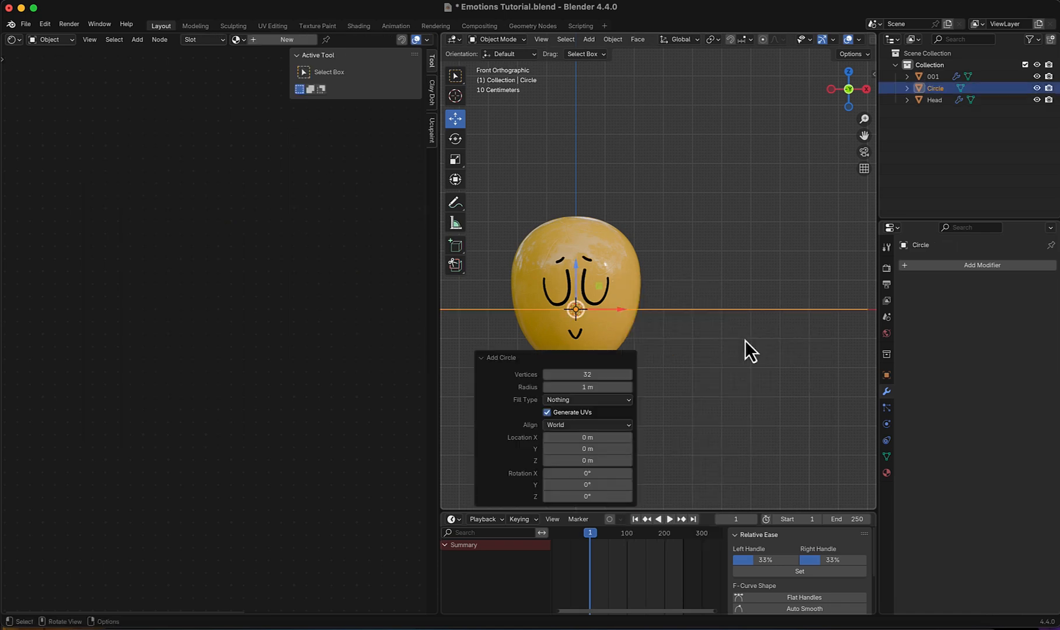
key("r")
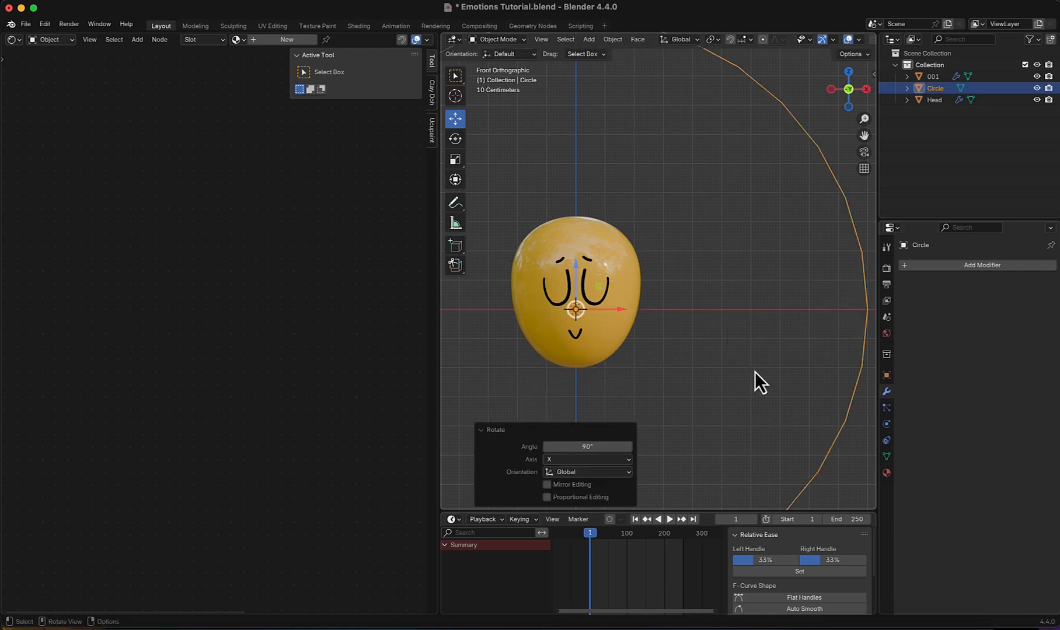
key("s")
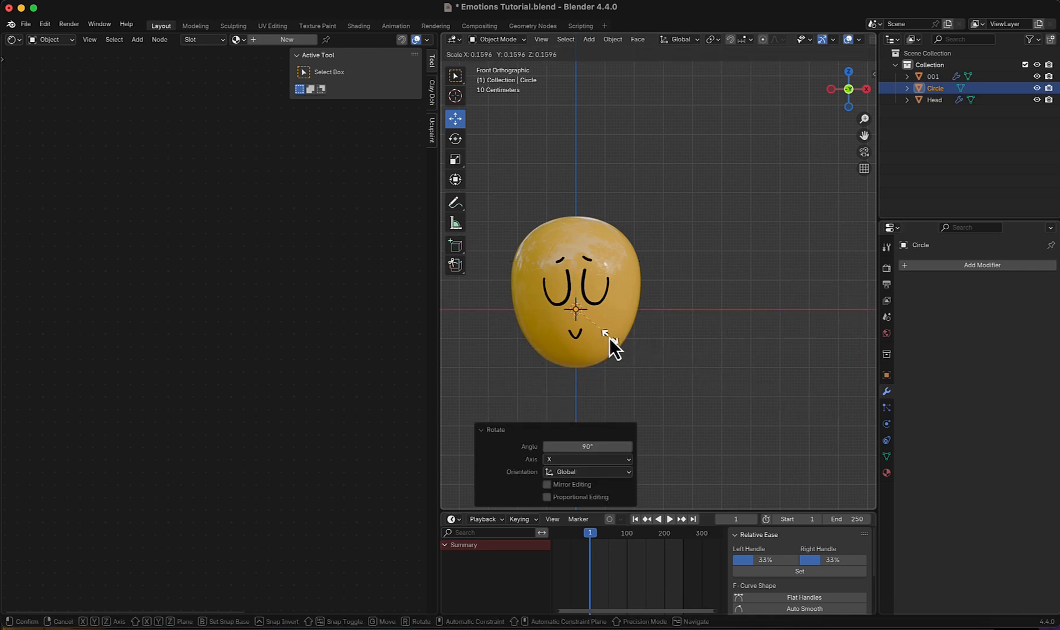
key("s")
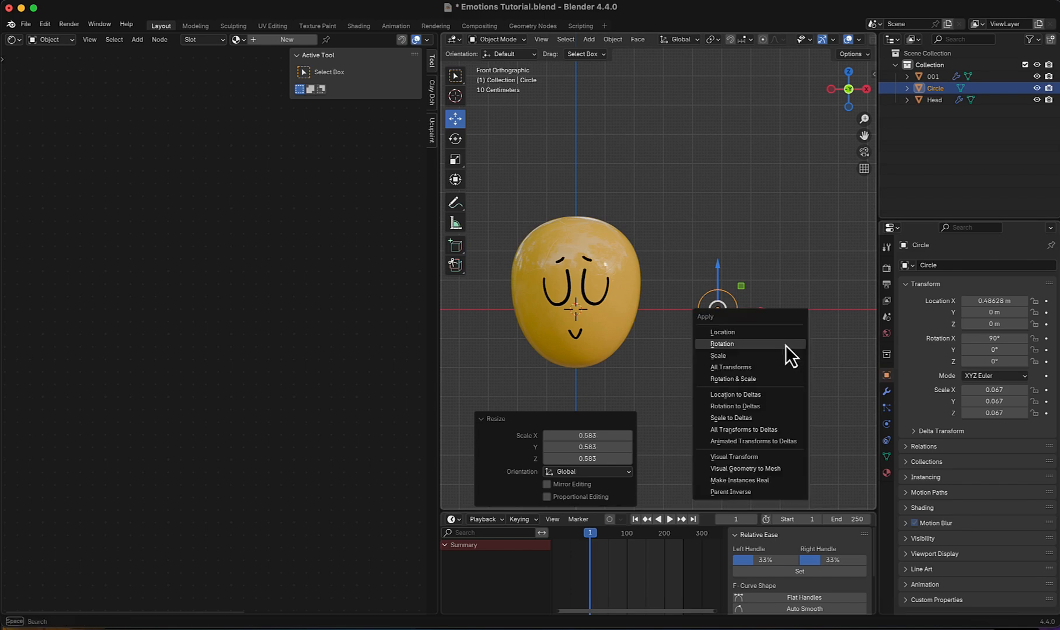
left_click(722, 343)
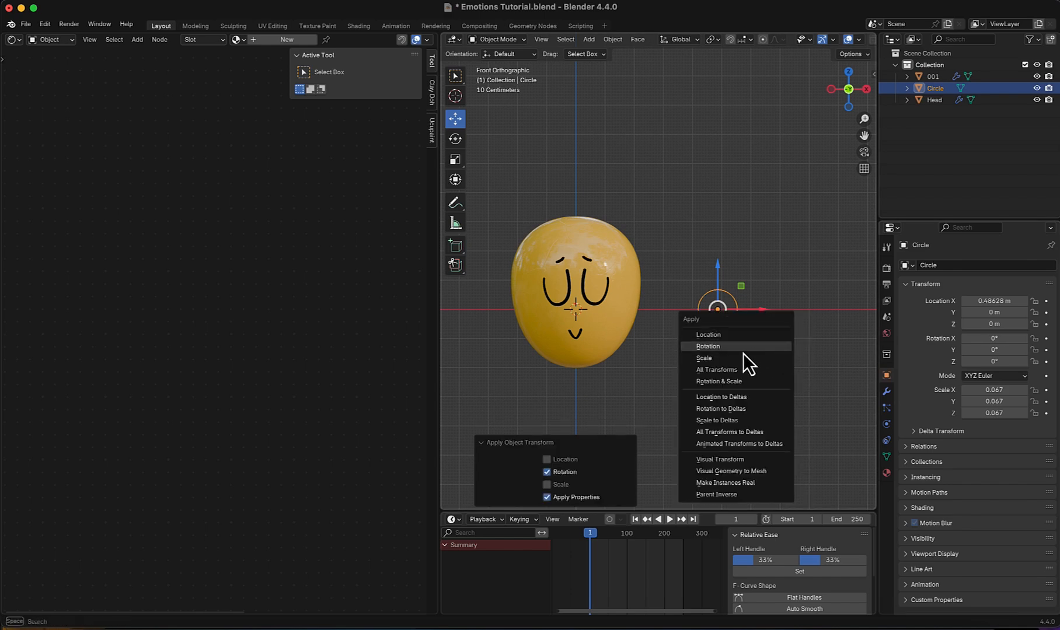
left_click(704, 359)
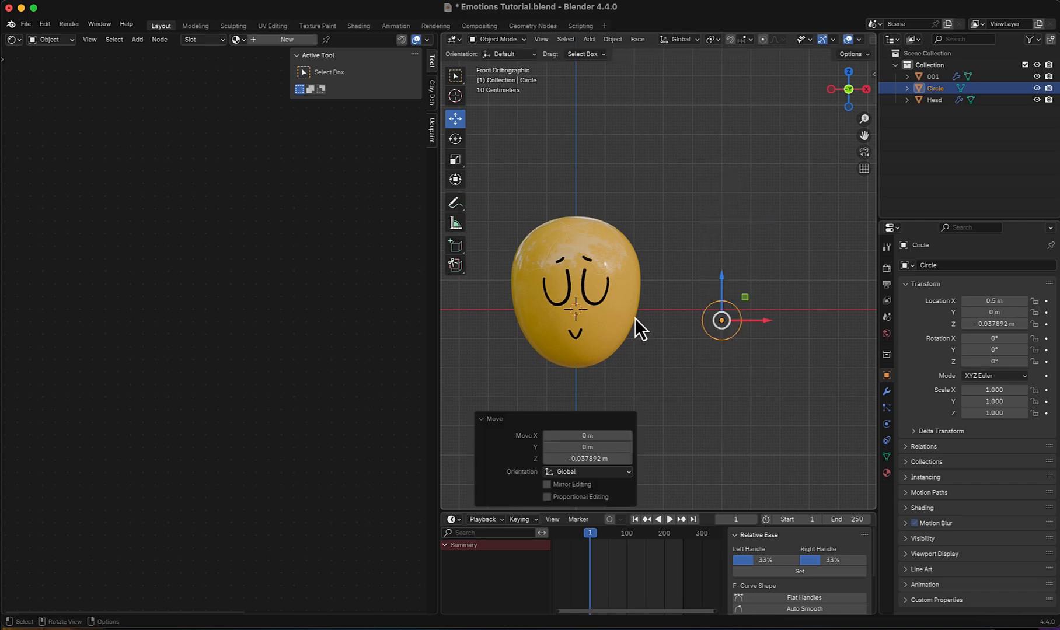
mouse_move(620, 347)
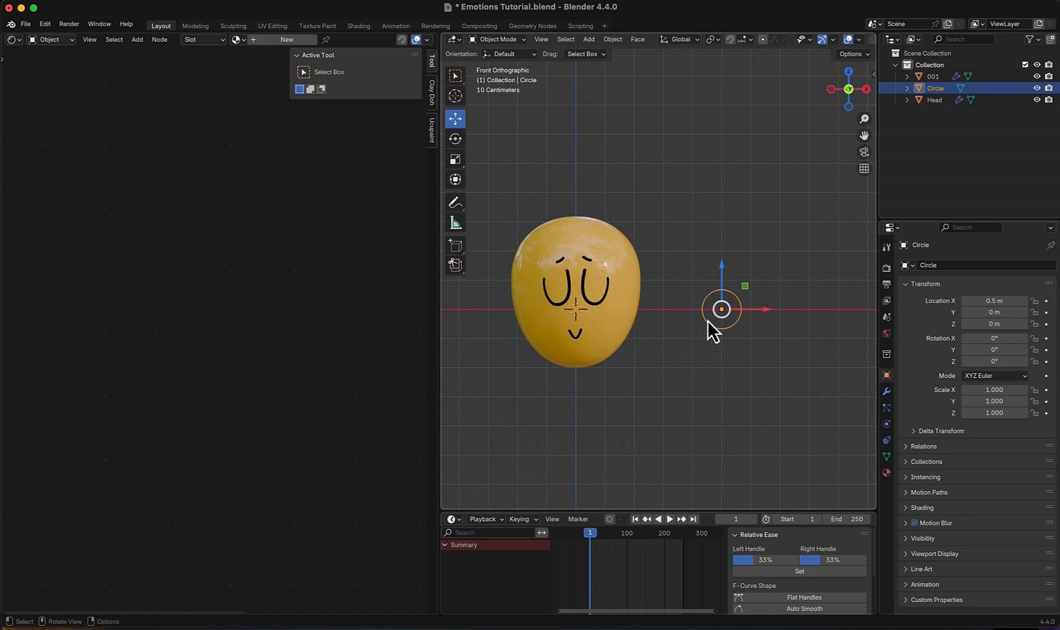
mouse_move(938, 328)
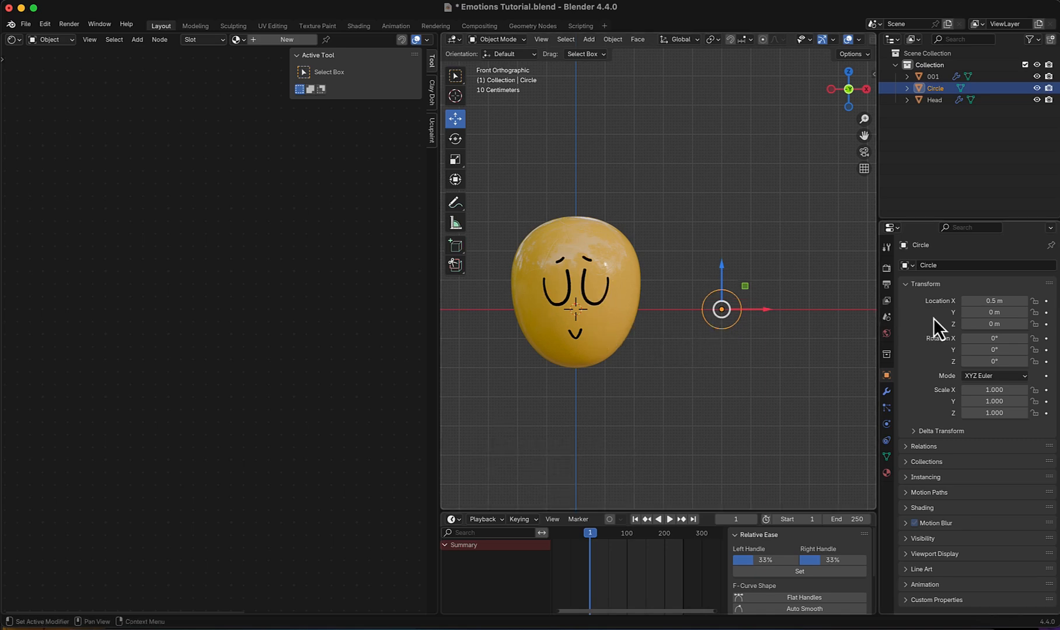
mouse_move(993, 324)
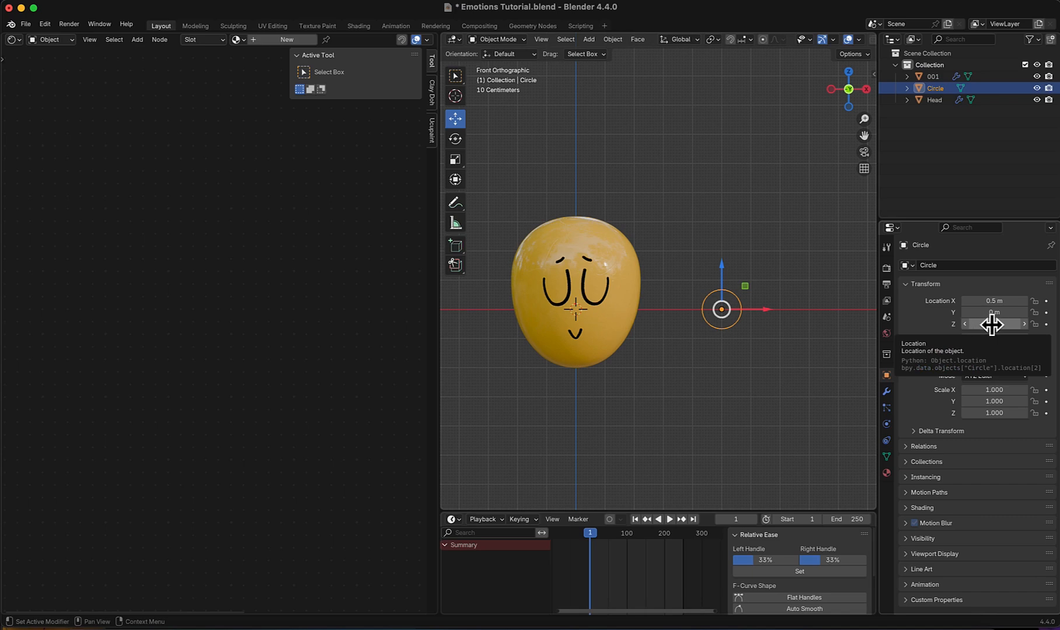
Copy the circle's Z location as a driver onto the face image Offset, then reset its height to zero.
right_click(994, 324)
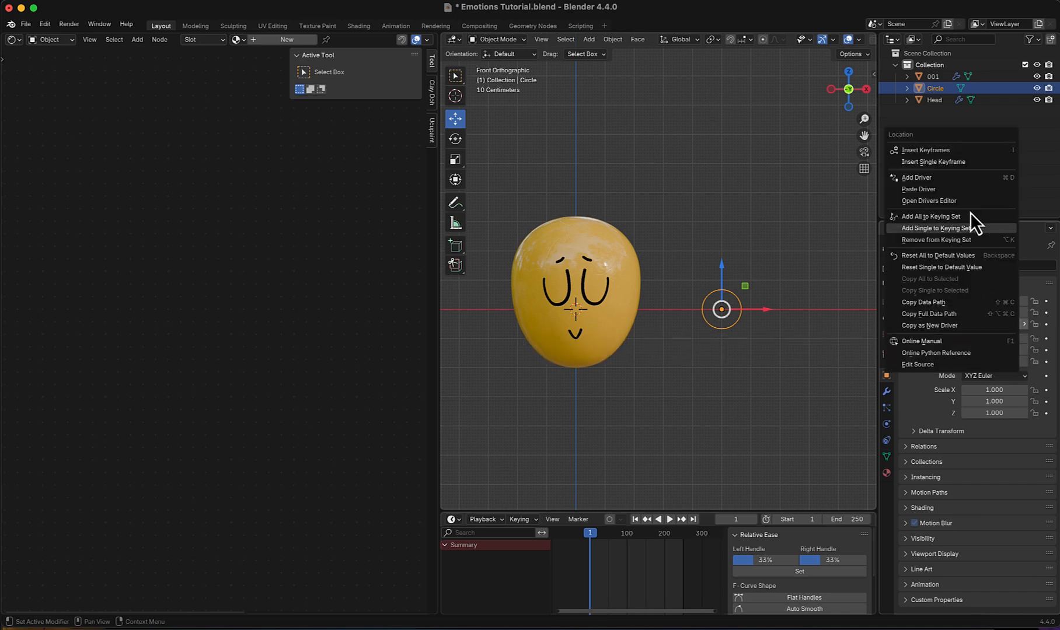
mouse_move(939, 341)
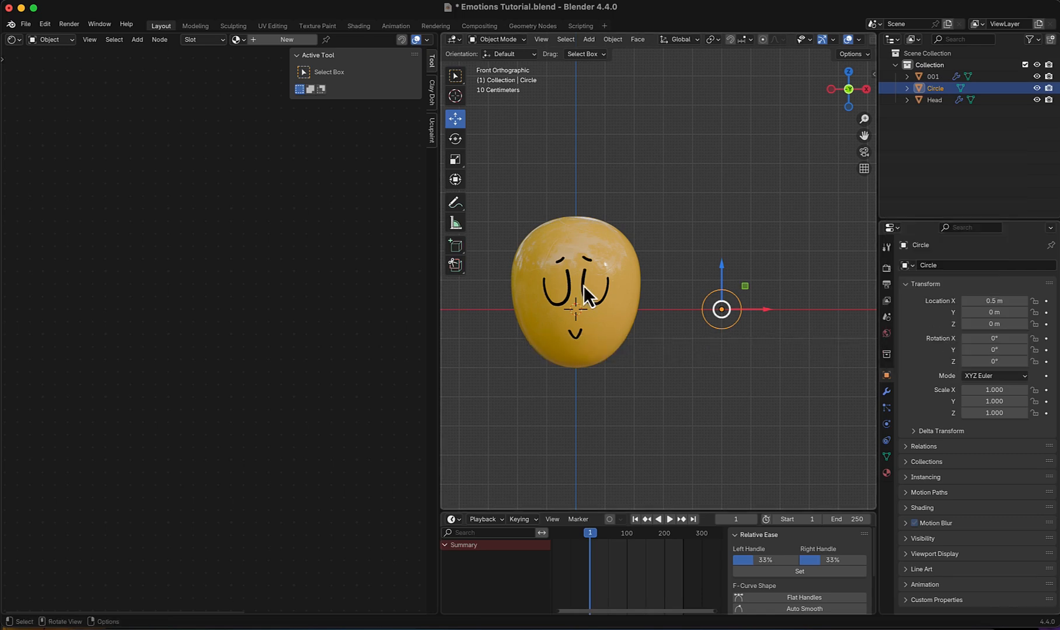
left_click(933, 76)
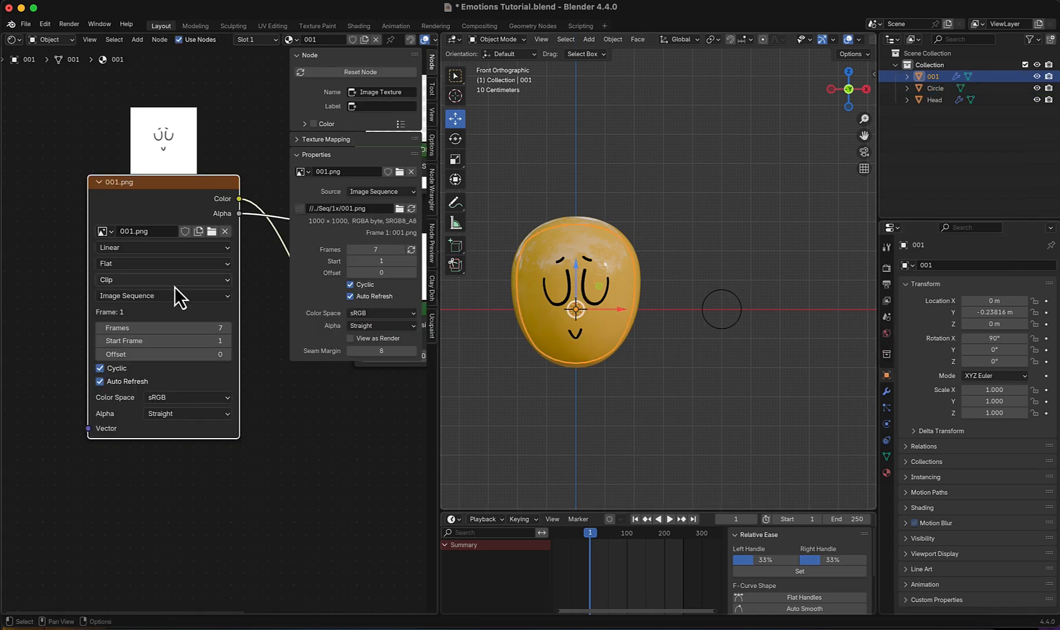
mouse_move(162, 355)
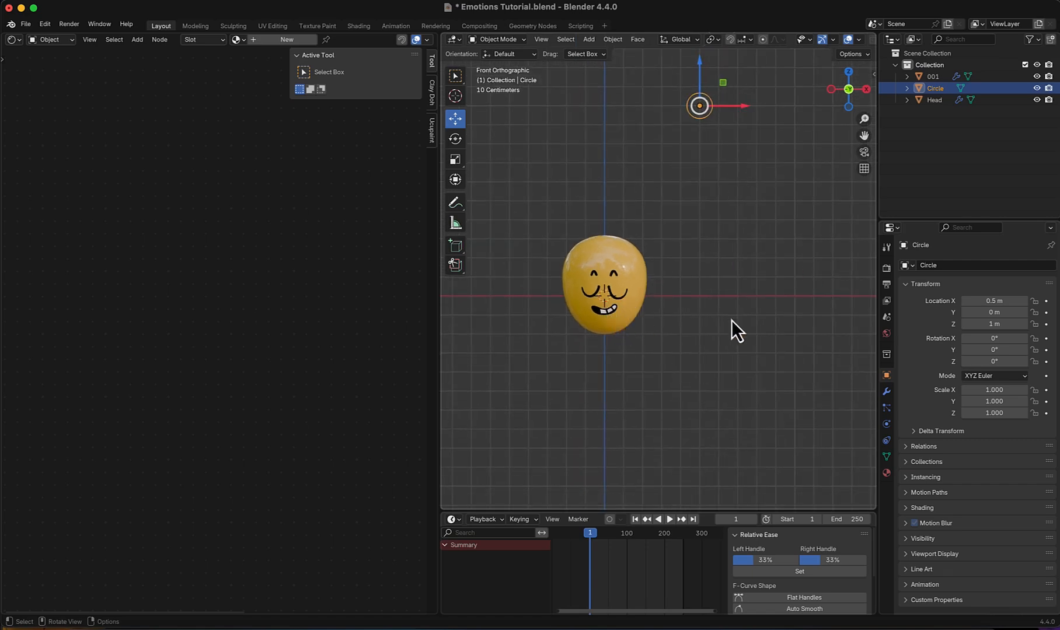
double_click(994, 324)
type("0")
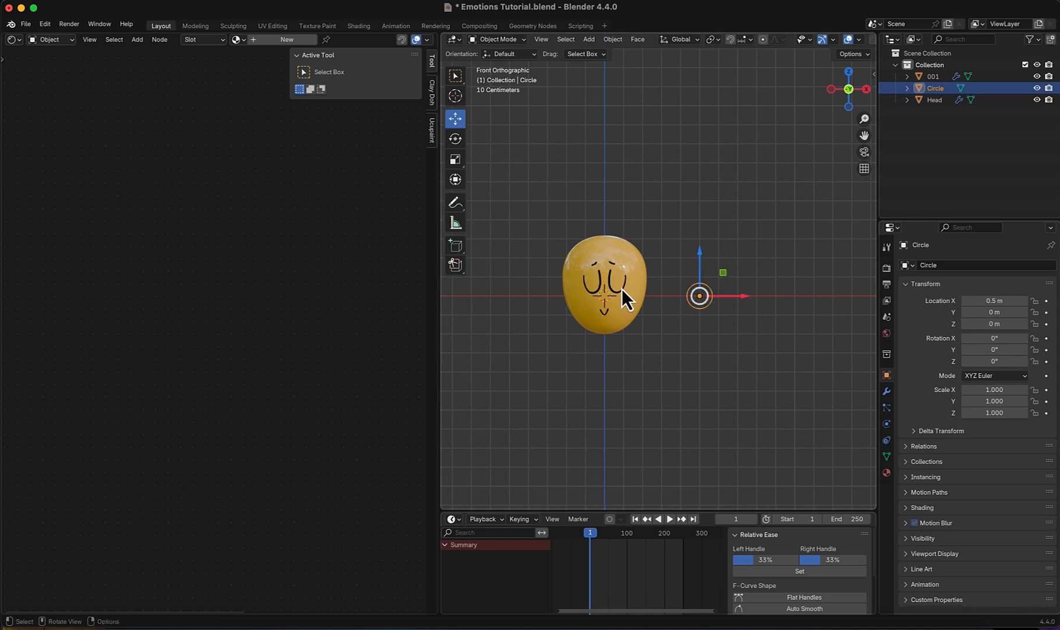
left_click(933, 76)
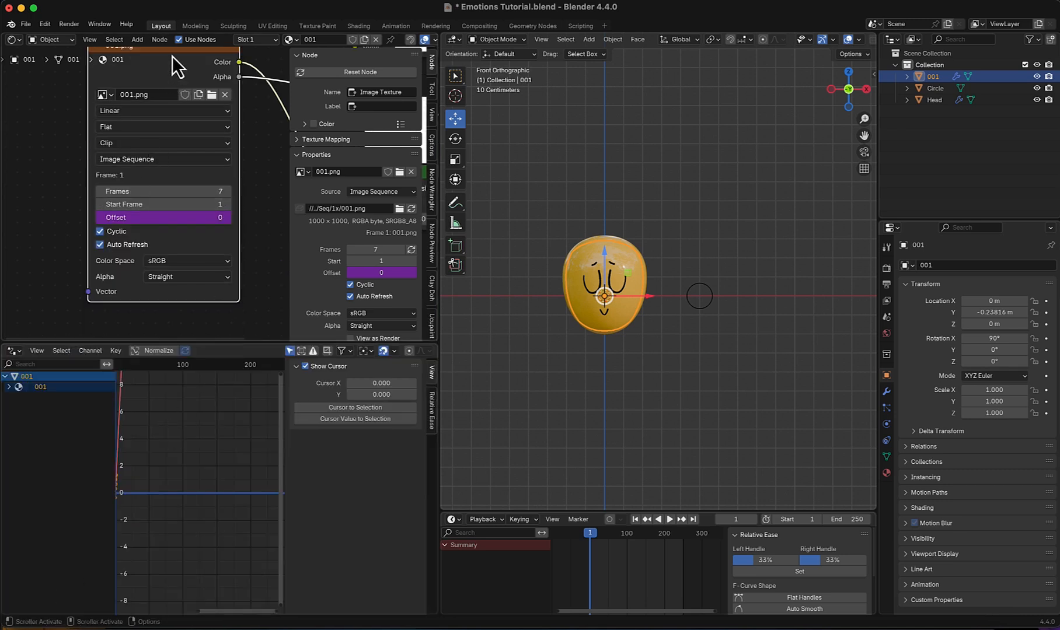
Switch the face Offset driver's type to Scripted Expression.
left_click(9, 387)
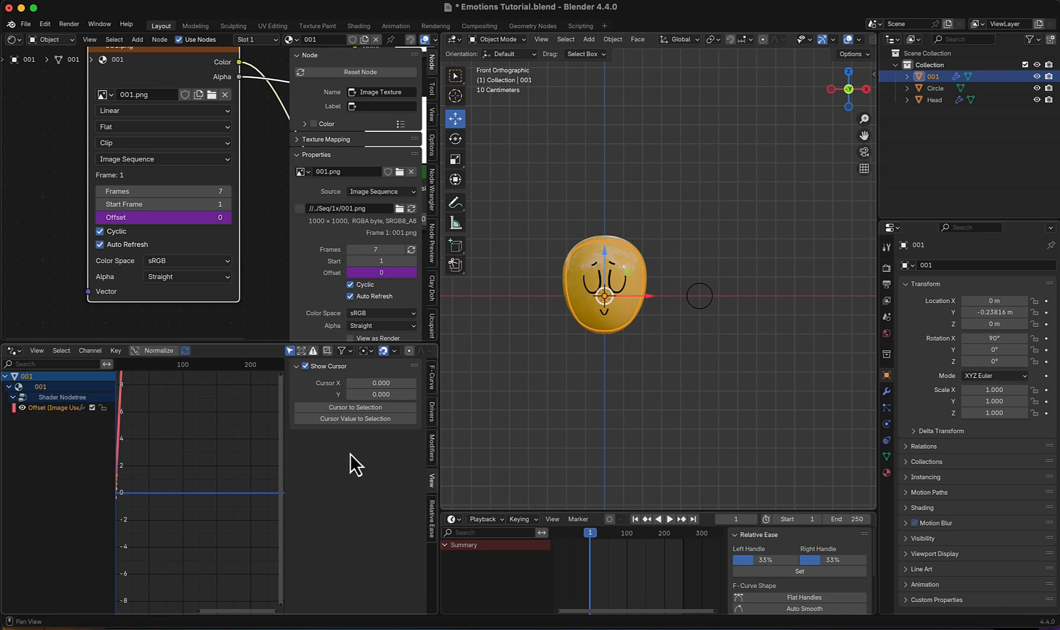
left_click(432, 412)
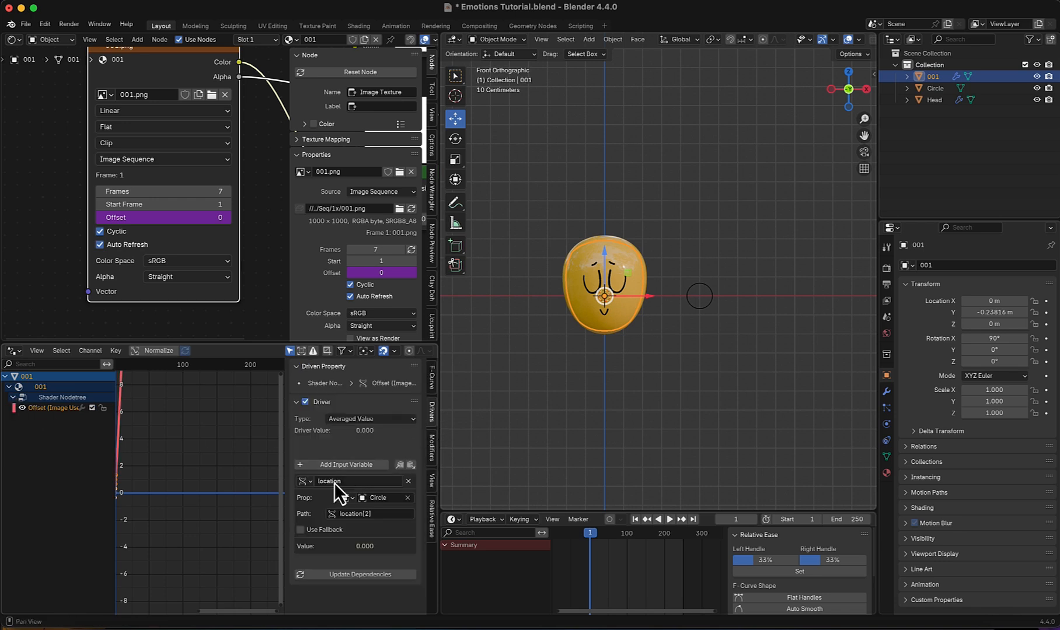
left_click(369, 419)
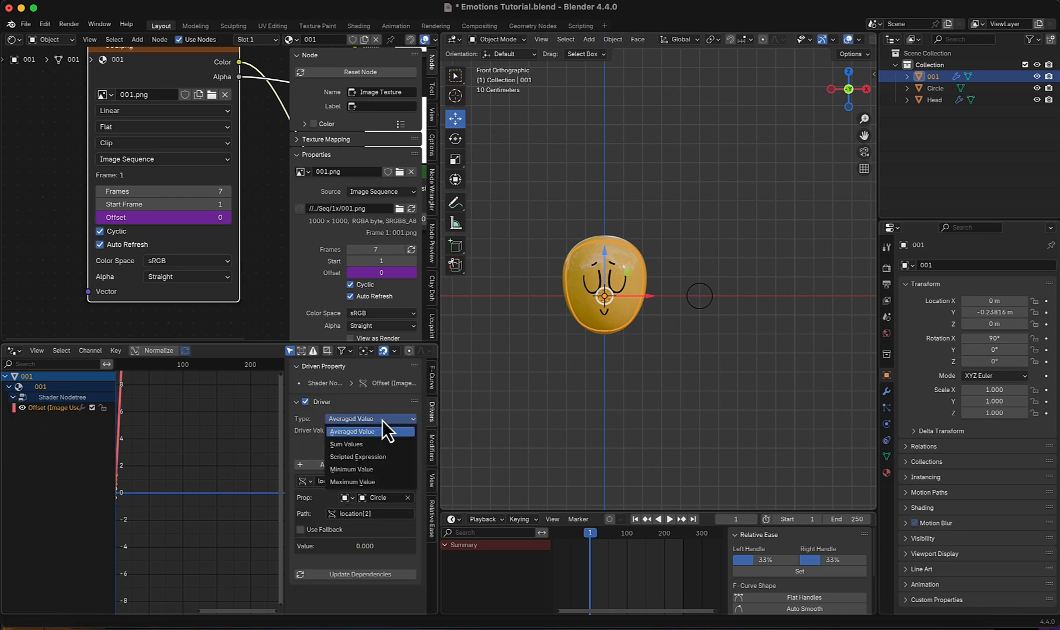
left_click(357, 457)
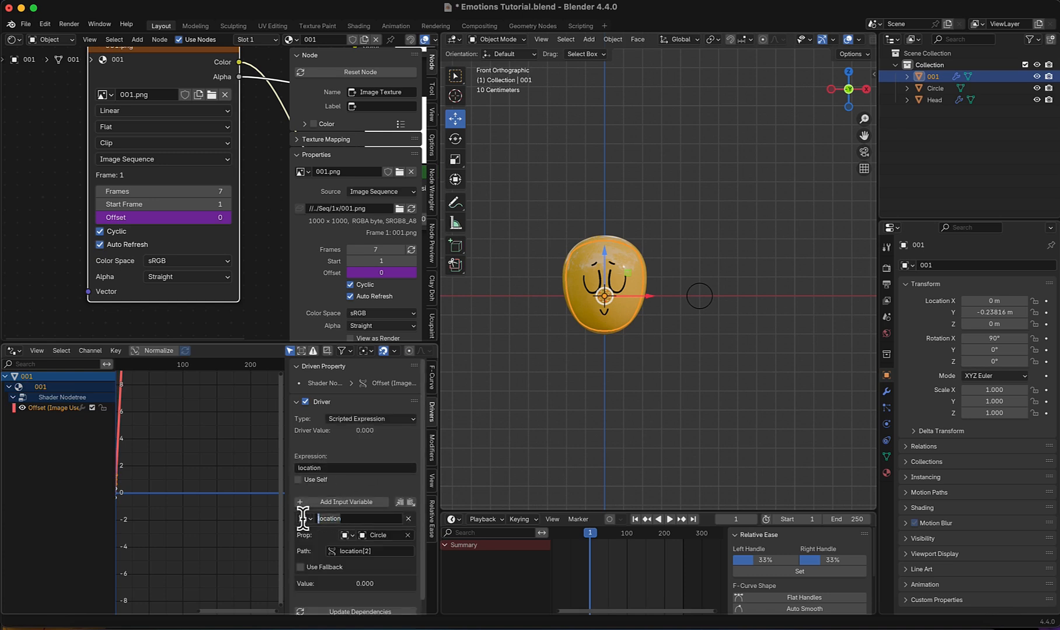
Name the driver variable Emotions and enter the expression Emotions*10.
type("Emotions")
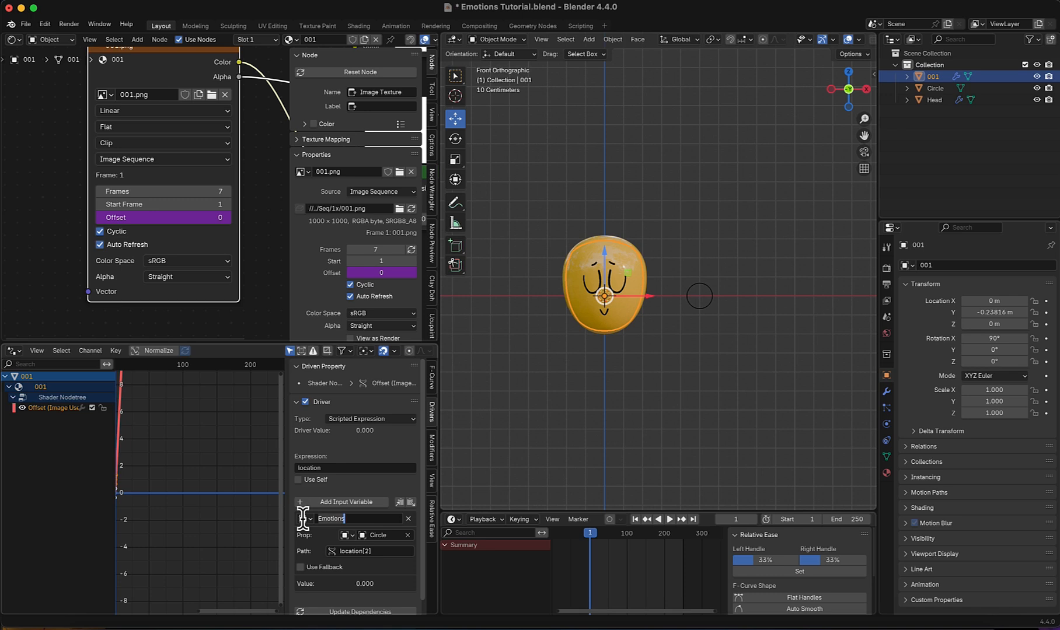
left_click(353, 468)
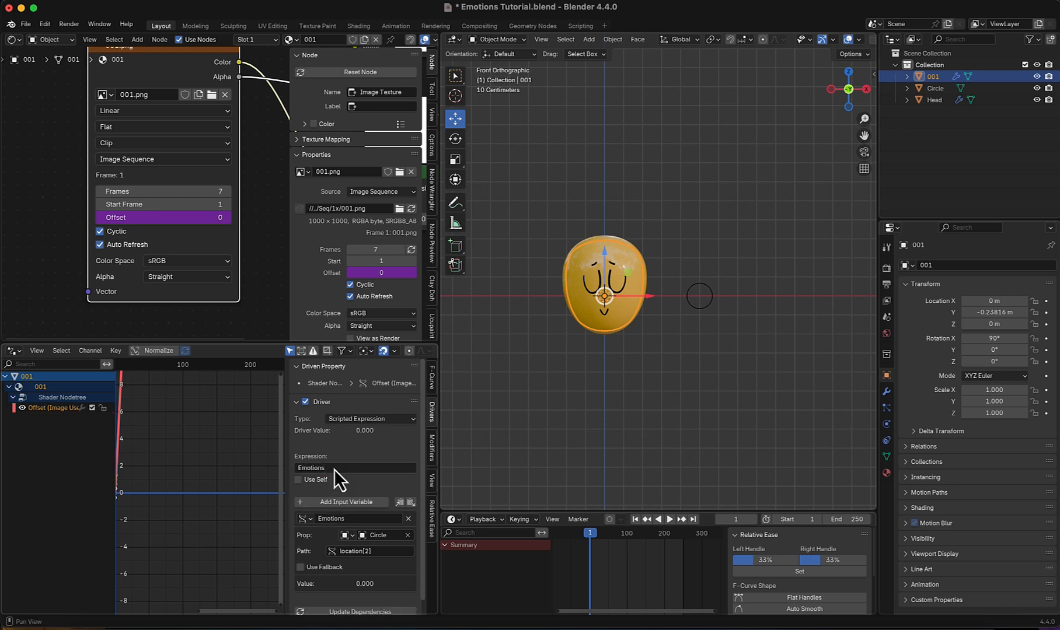
left_click(352, 467)
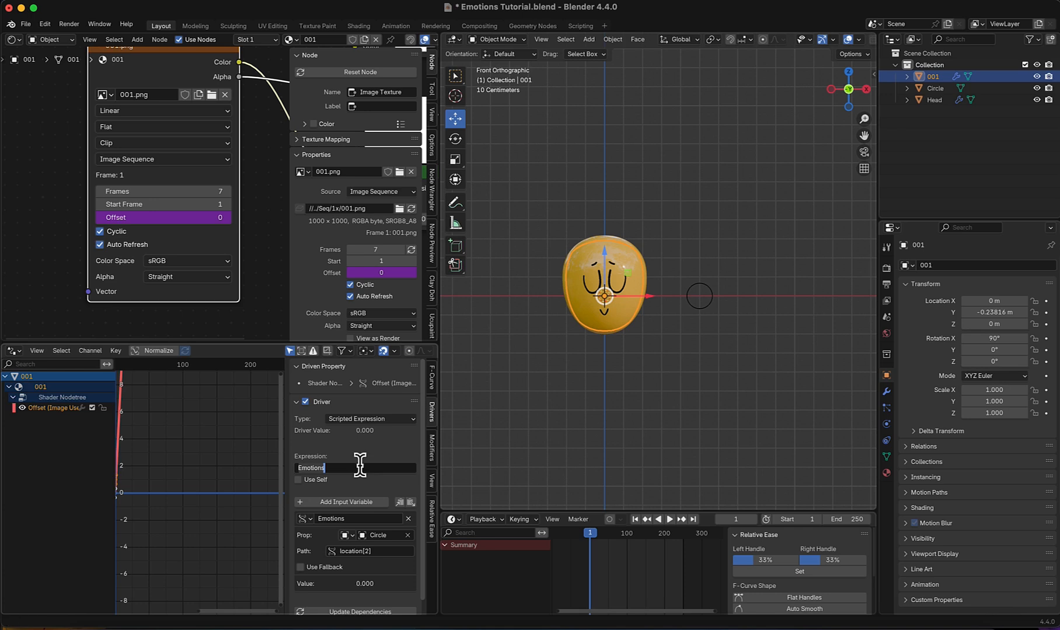
type("1")
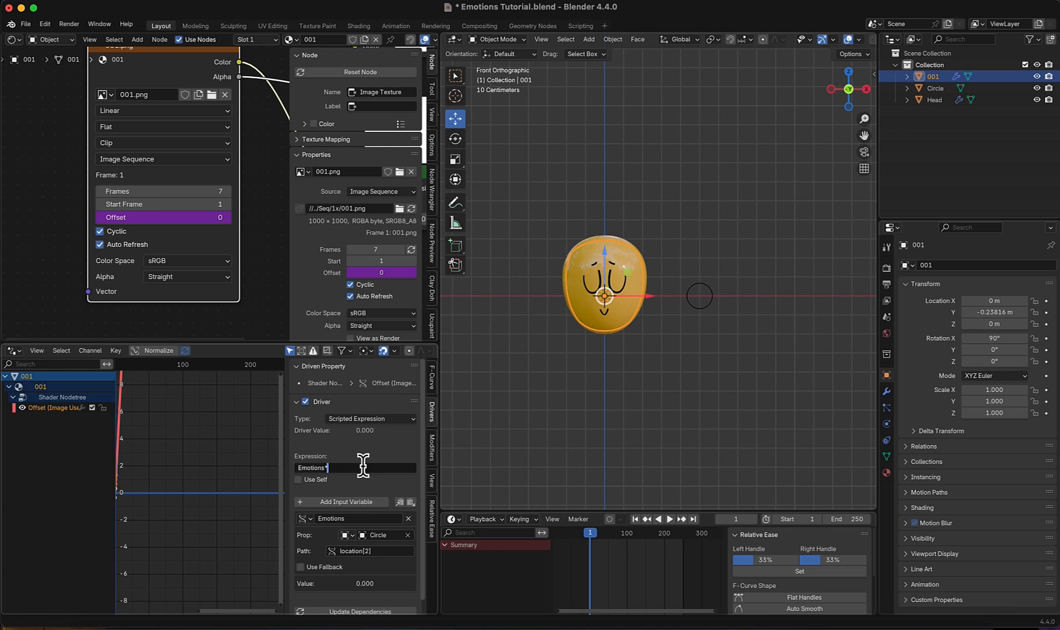
type("*10")
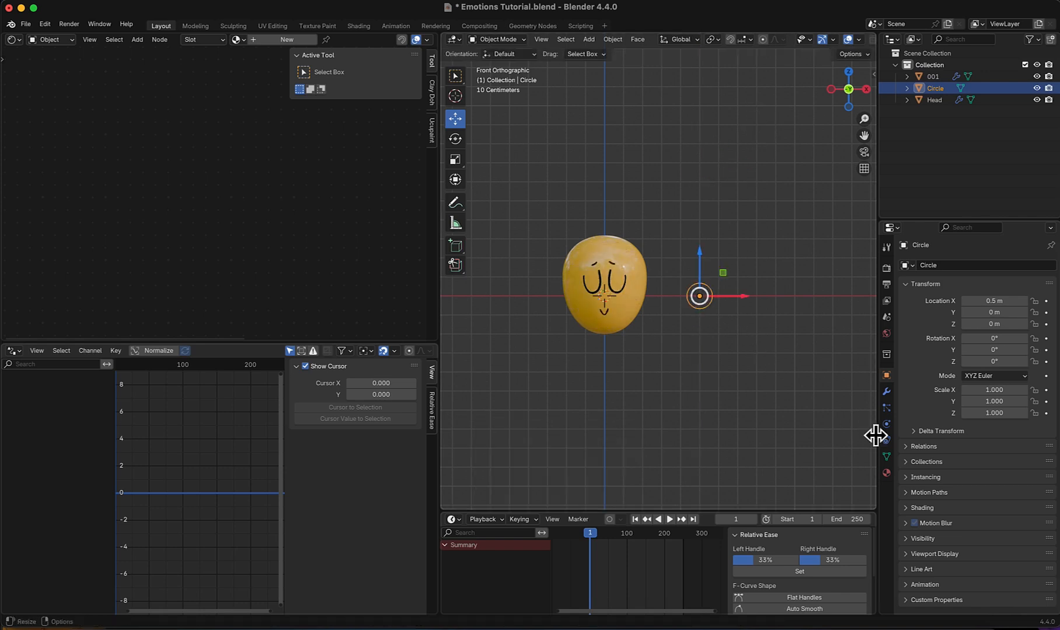
Add a Limit Location constraint to the Circle and enter a Z limit value of 4.
left_click(885, 424)
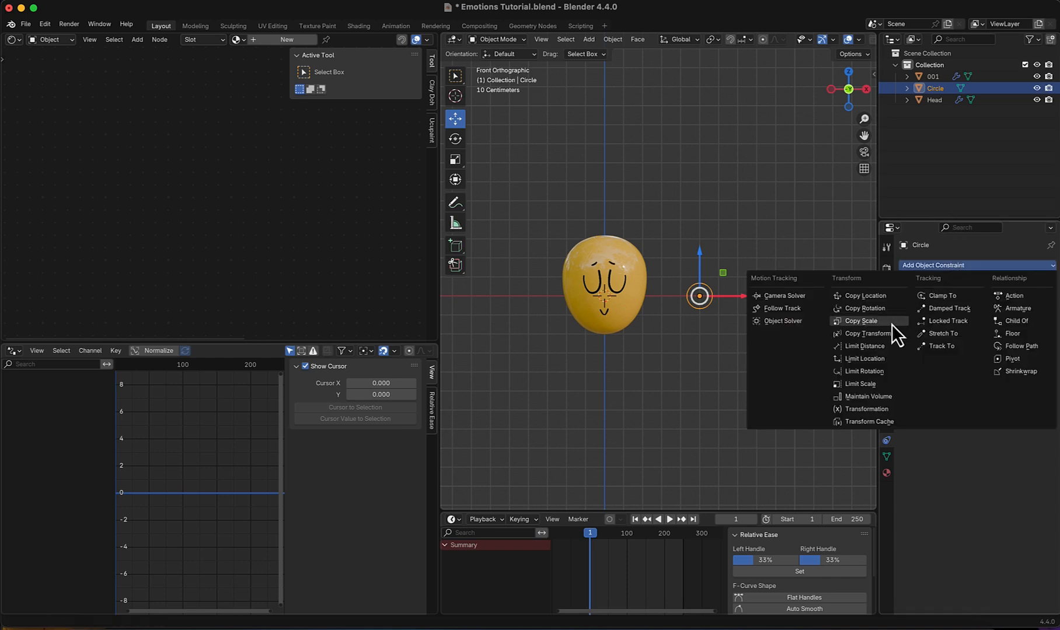
left_click(865, 358)
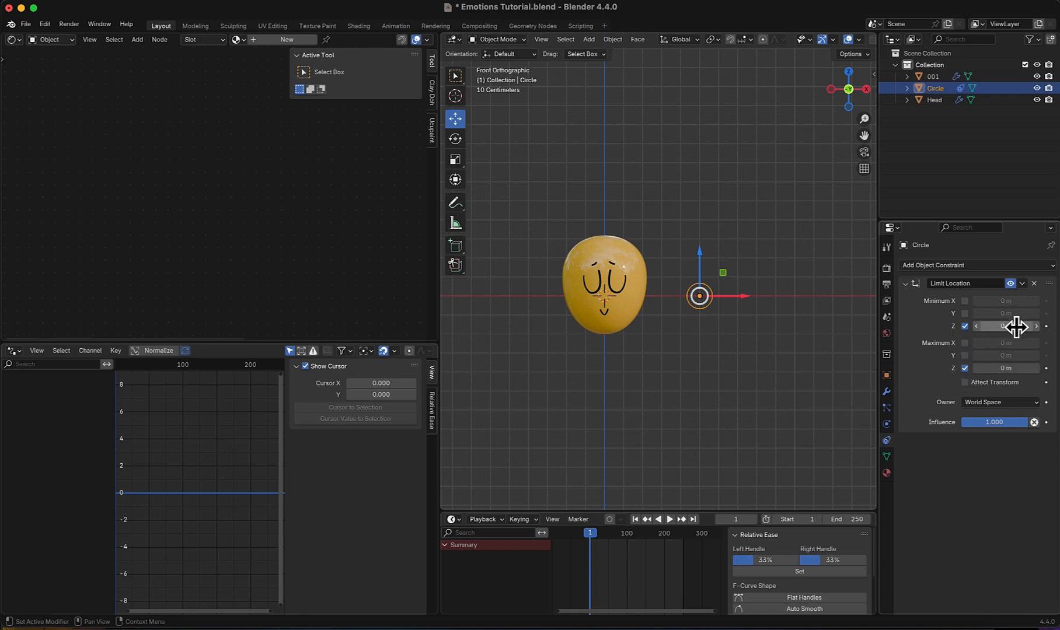
mouse_move(915, 399)
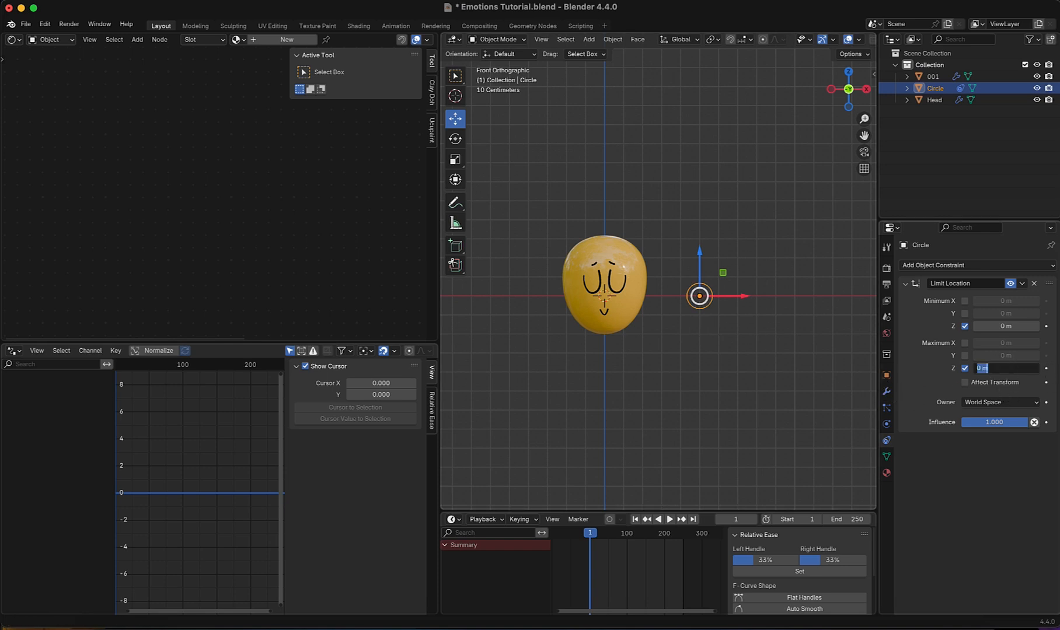
type("4")
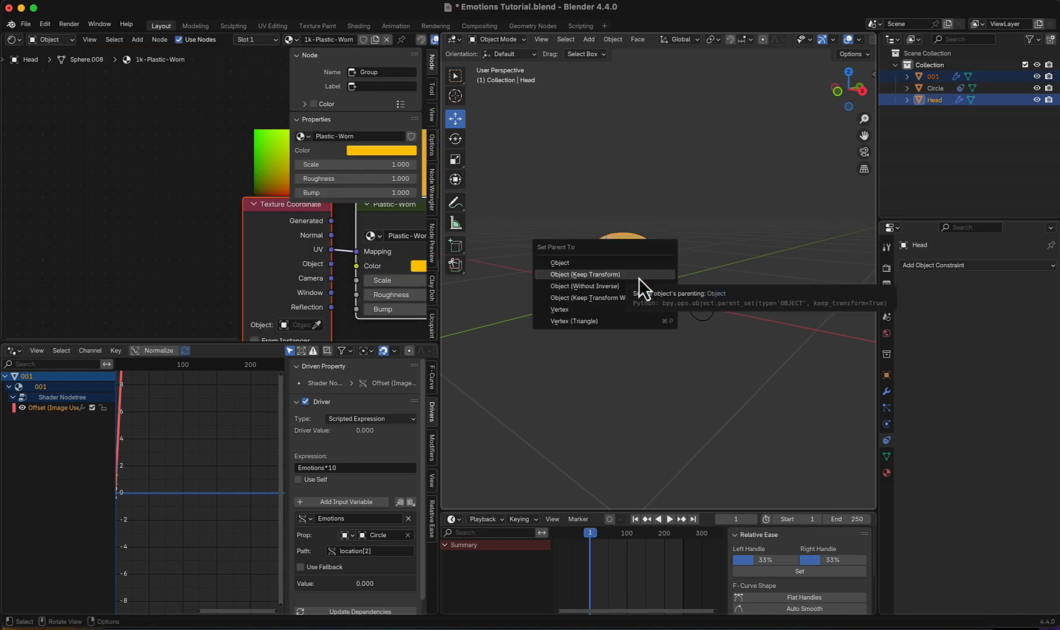
Parent the face plane and Circle to the Head using Object (Keep Transform).
left_click(584, 275)
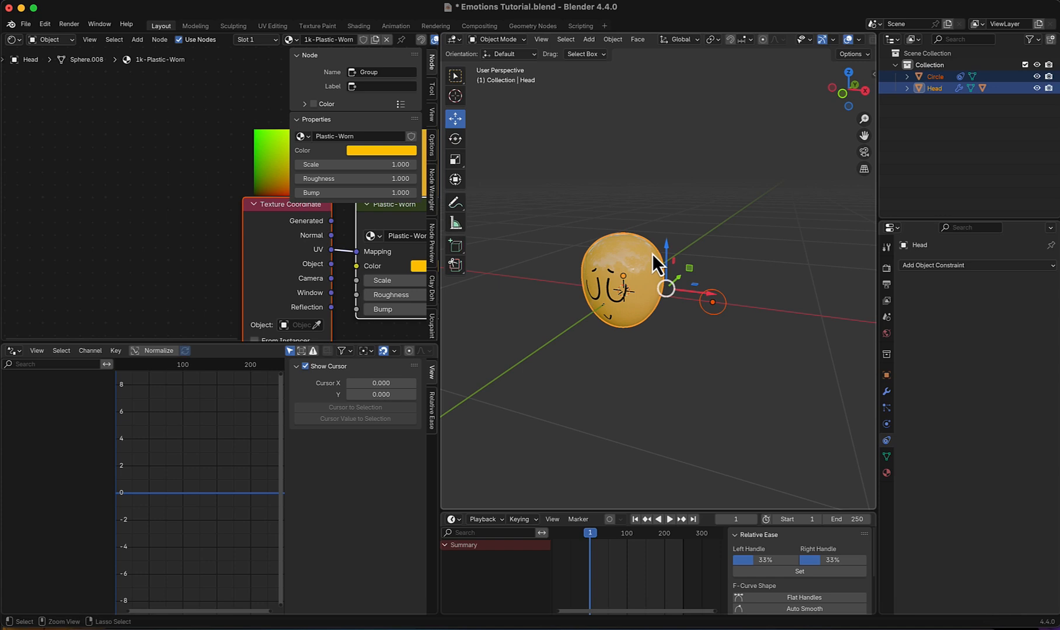
left_click(734, 305)
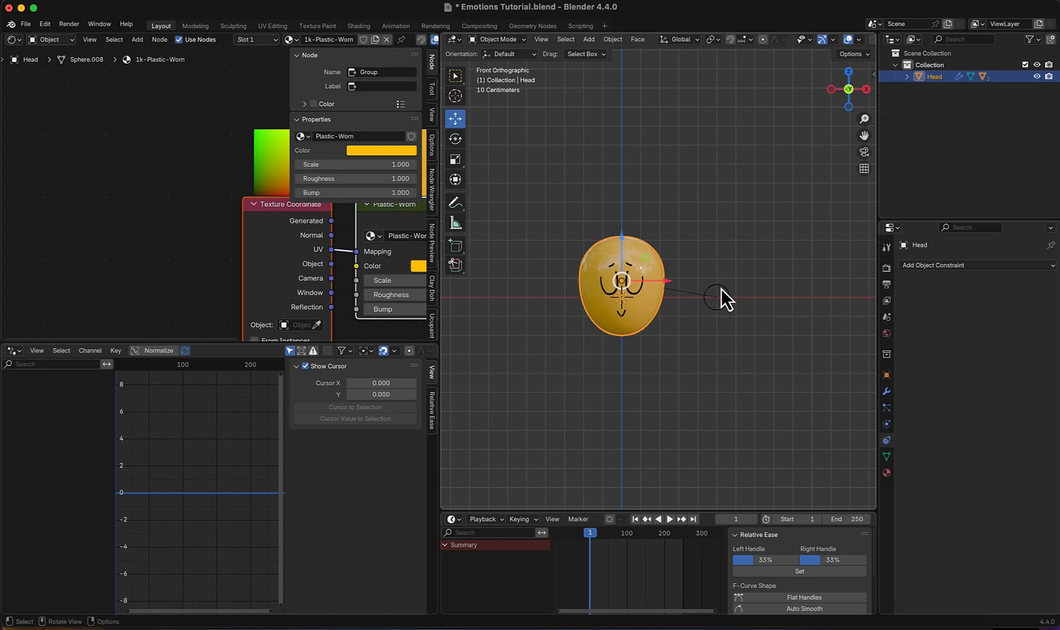
Select the Circle, then step through frames and play back to preview the expressions.
left_click(720, 297)
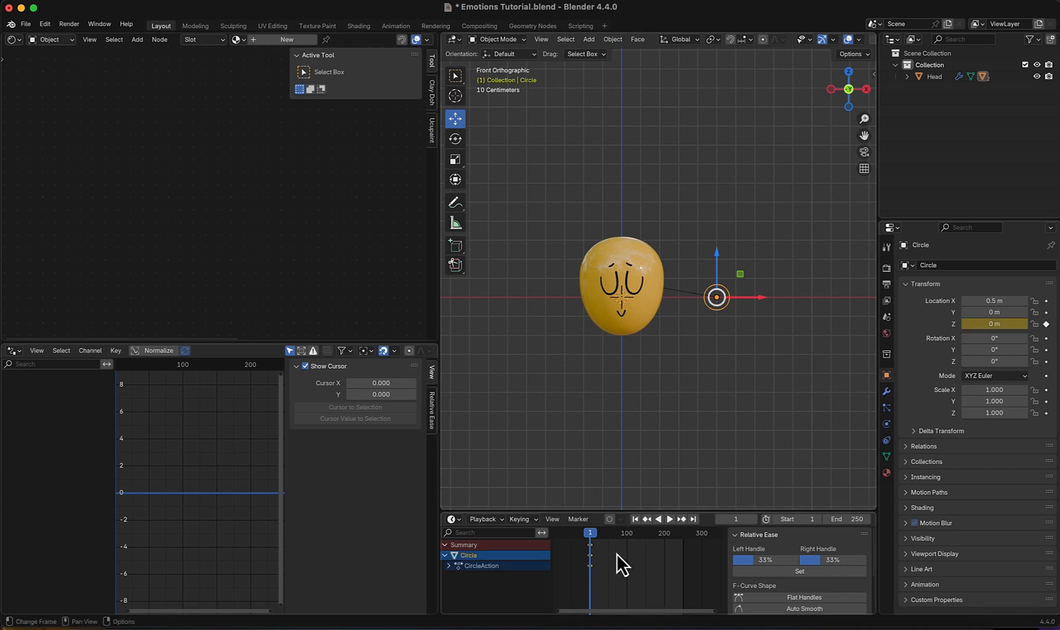
left_click(590, 533)
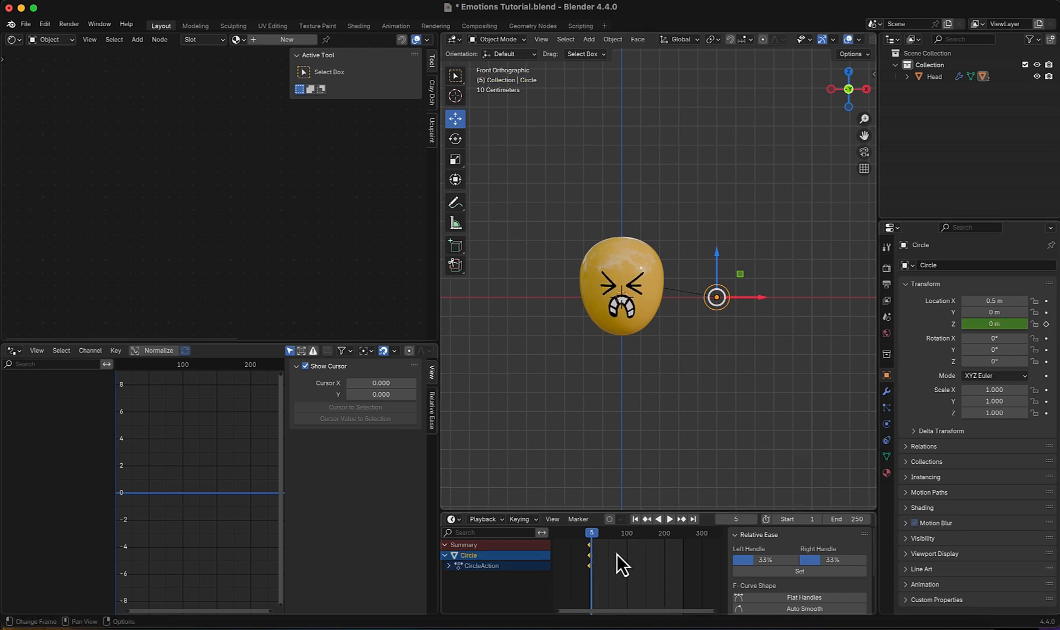
left_click(683, 519)
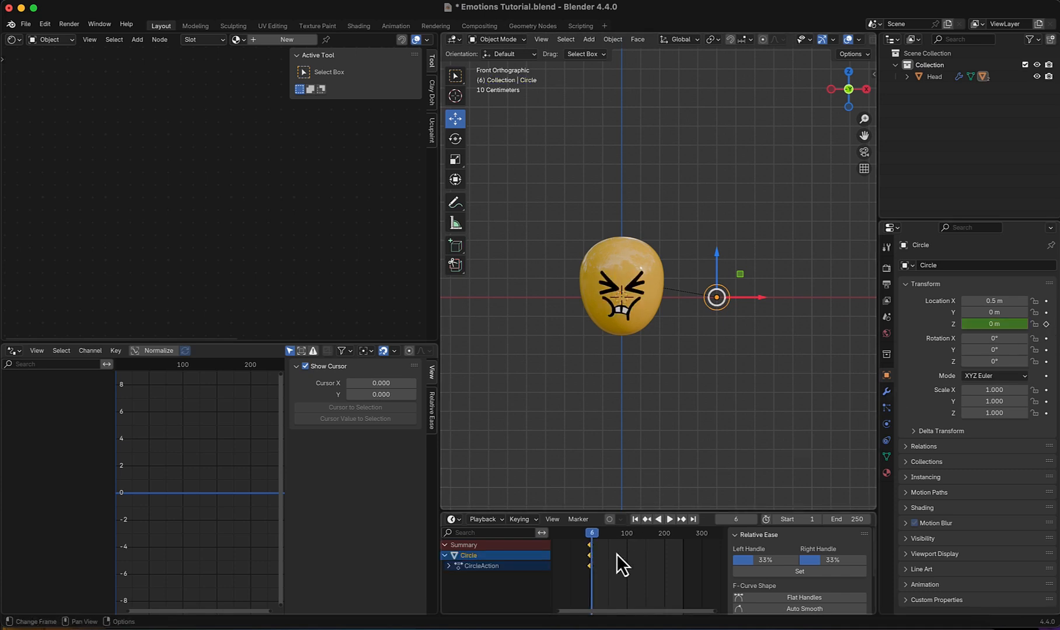
left_click(593, 533)
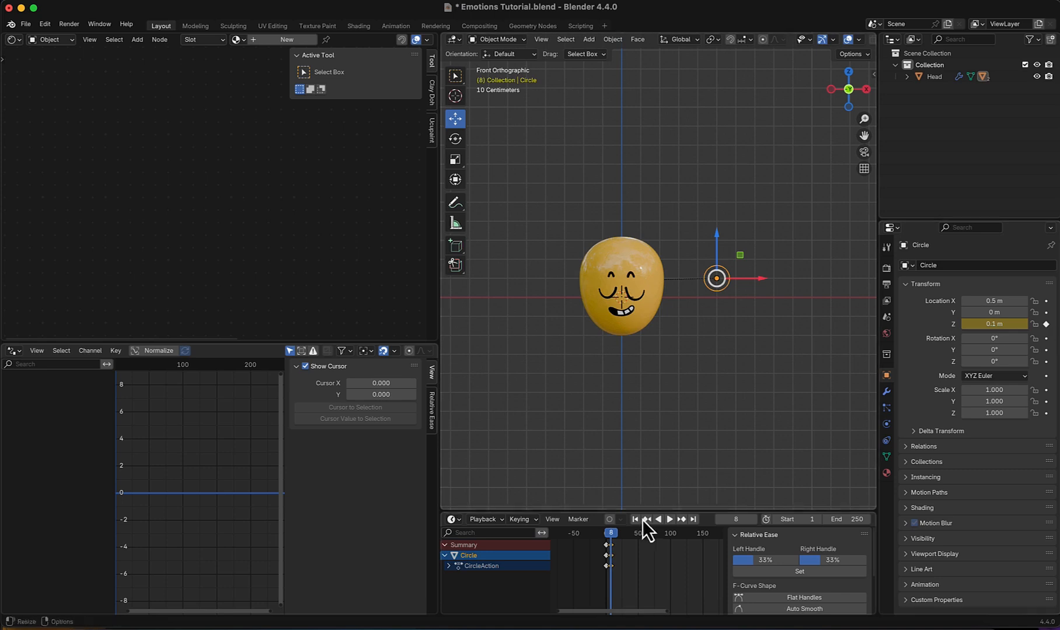
left_click(608, 533)
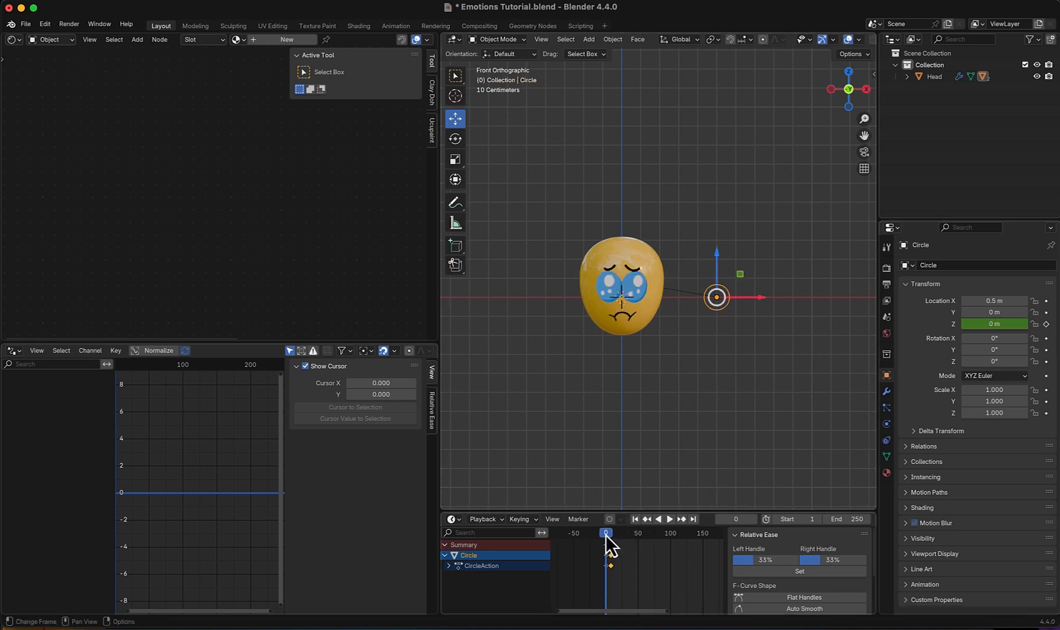
left_click(670, 519)
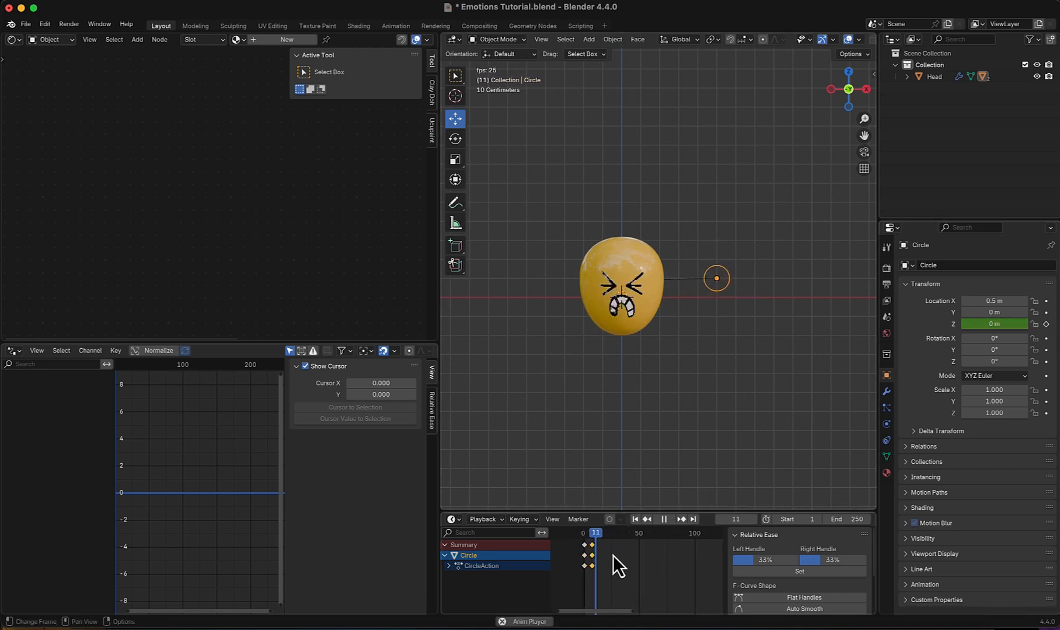
left_click(592, 533)
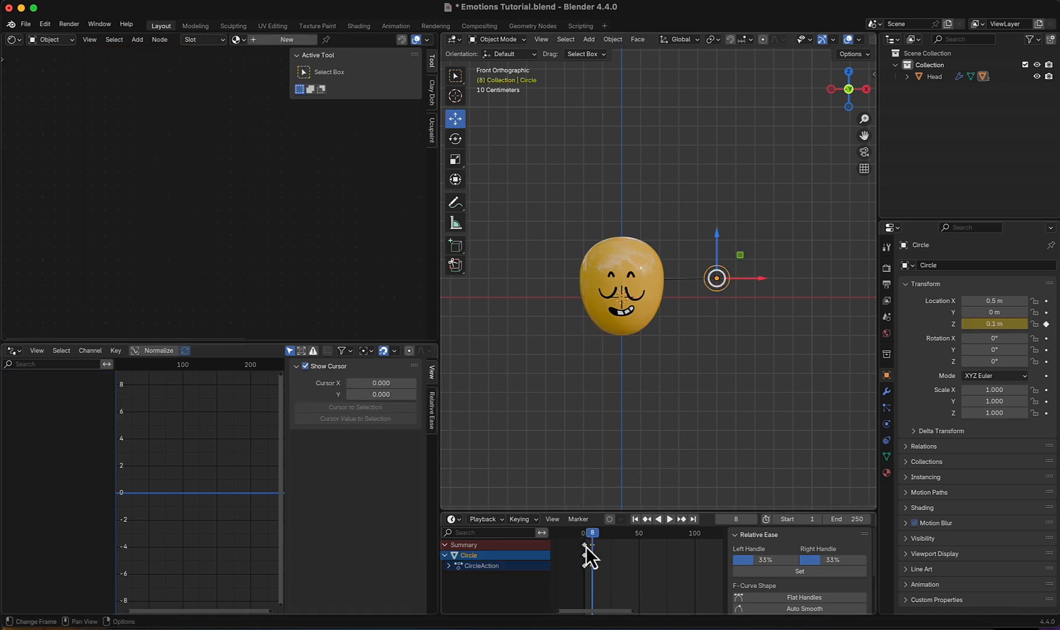
Set a new Circle Z height at frame 22, keyframe it, and return to an early frame.
left_click(668, 519)
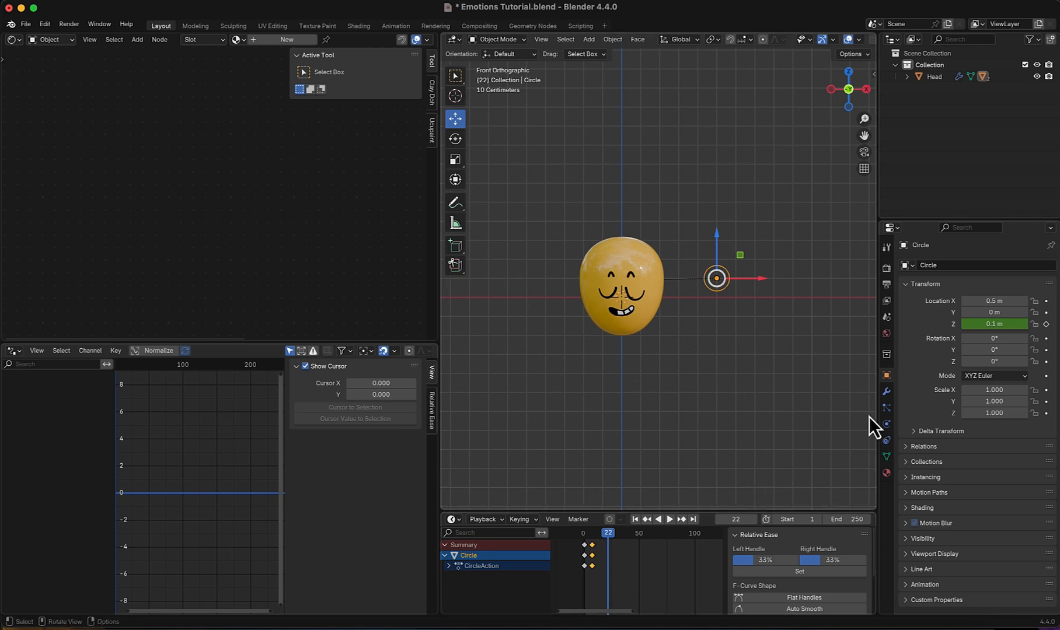
double_click(993, 325)
type("5")
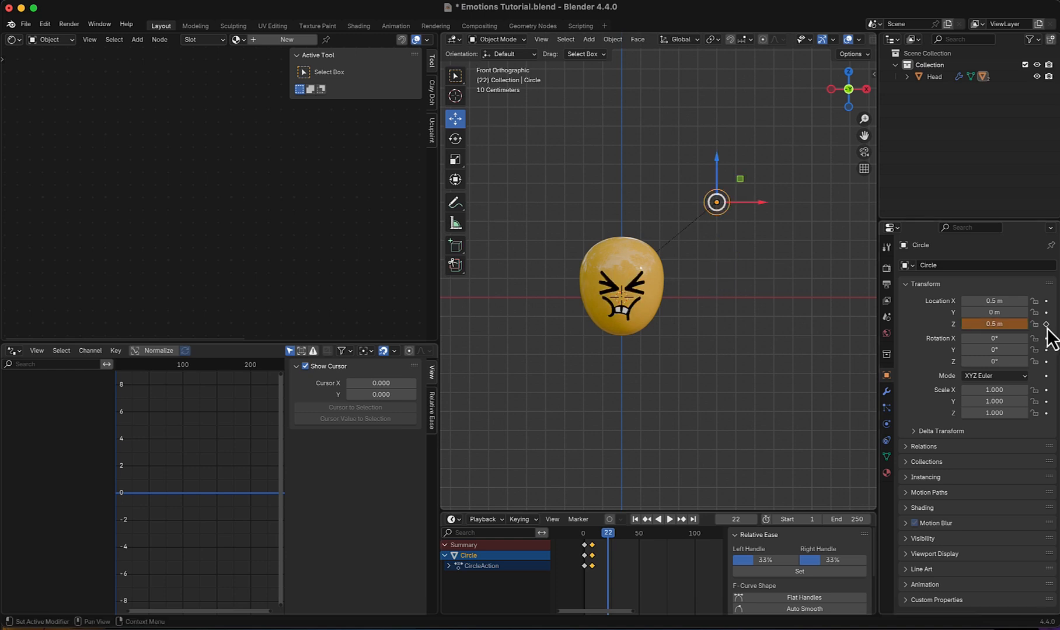
left_click(668, 519)
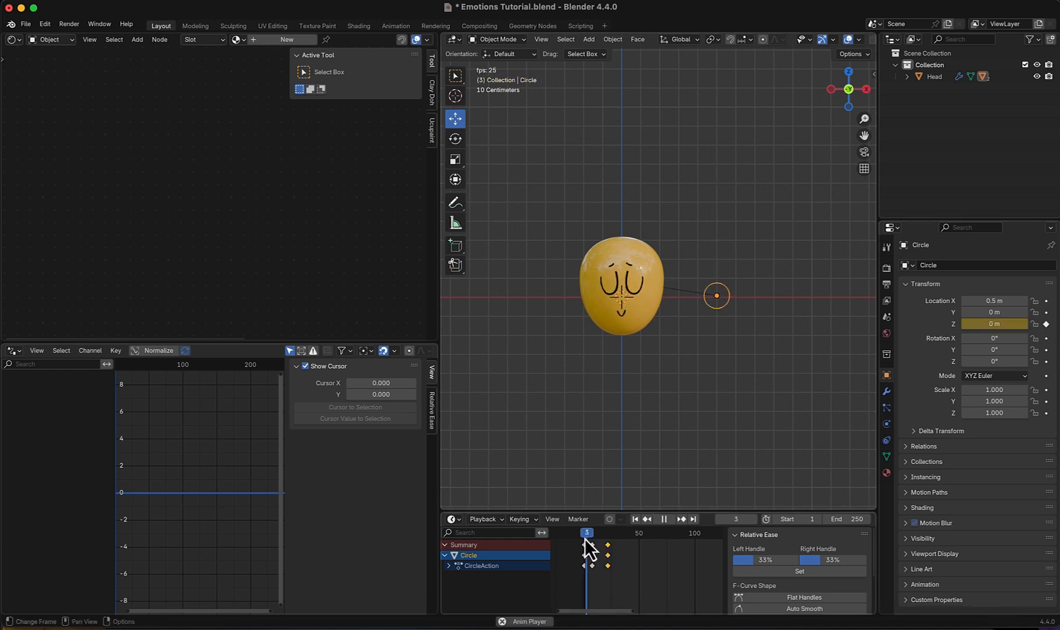
left_click(592, 533)
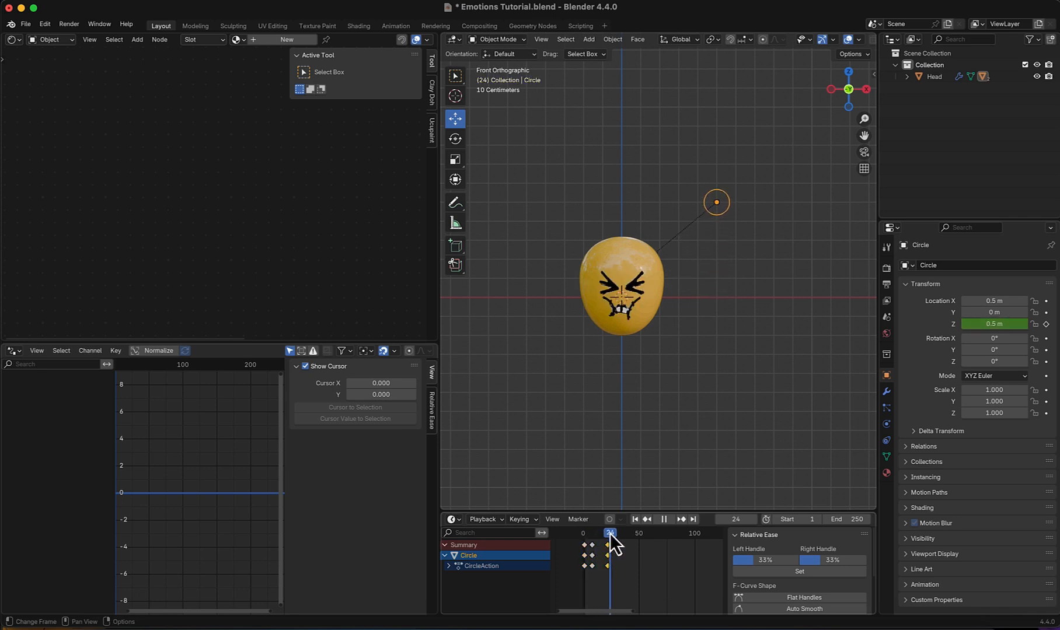
left_click(616, 532)
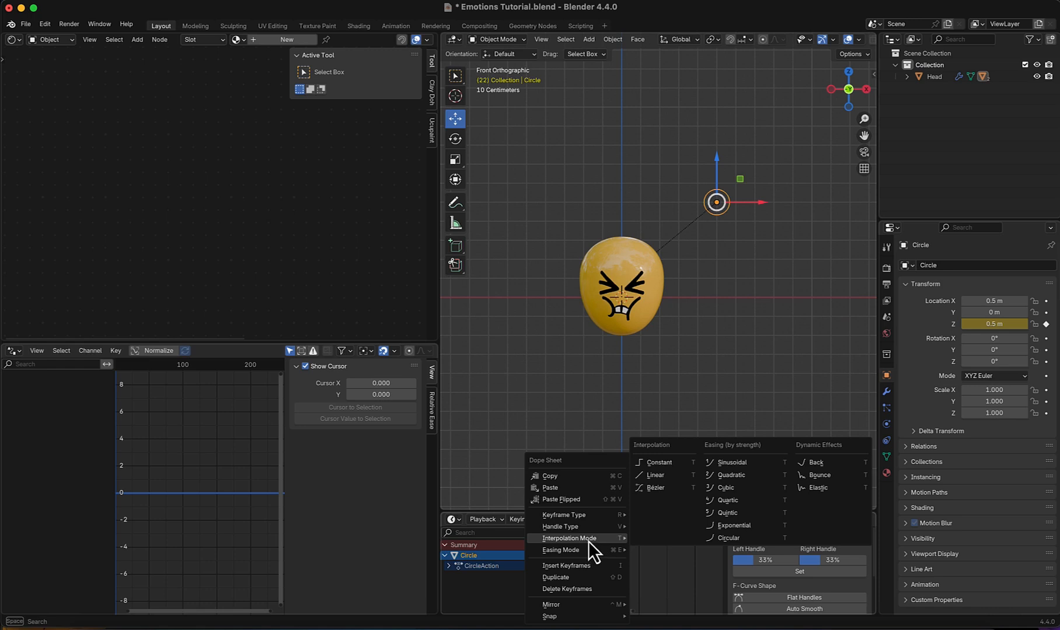
mouse_move(661, 462)
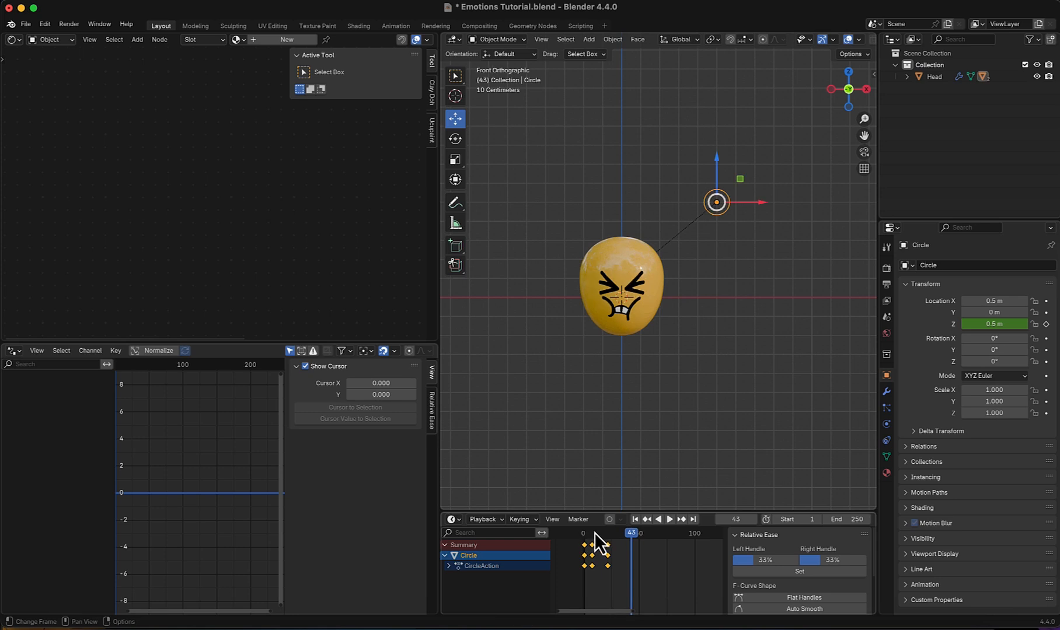
Check a later frame and replay from frame 1 to confirm the expressions snap.
left_click(668, 518)
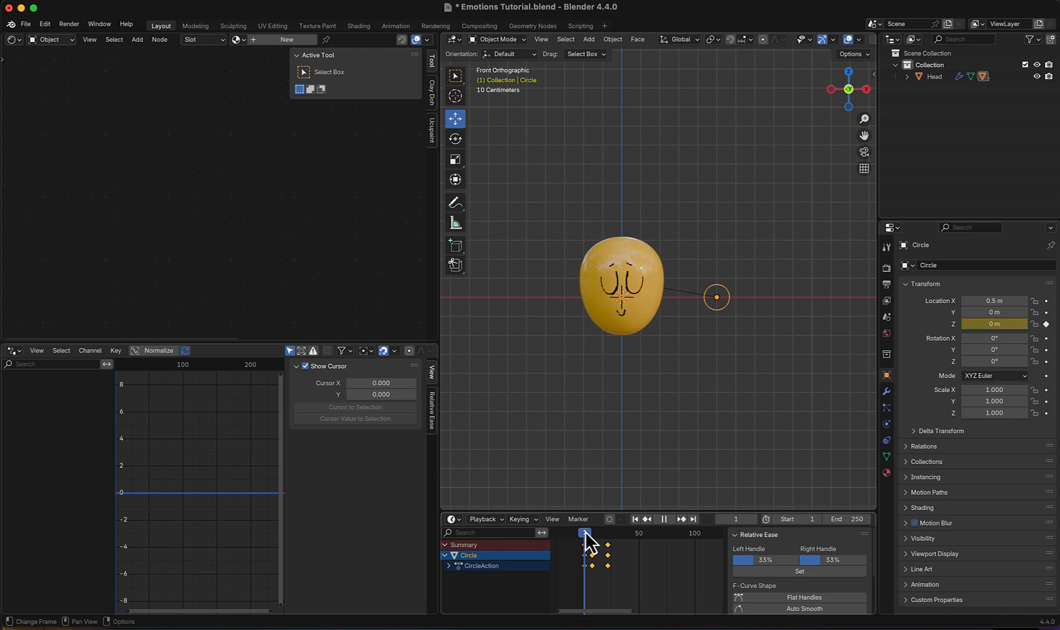
left_click(622, 533)
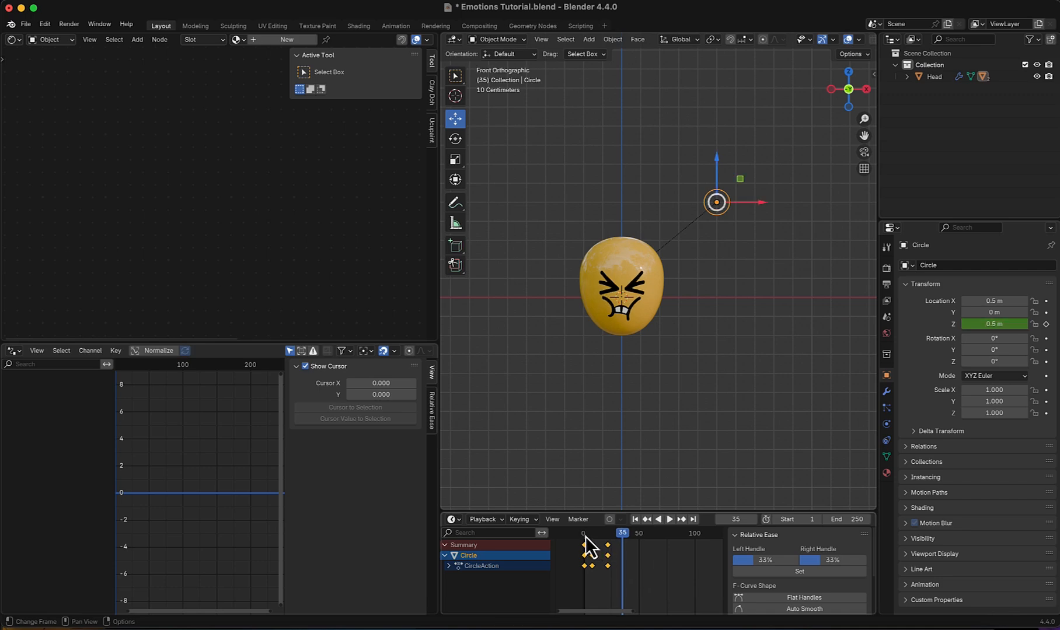
left_click(667, 519)
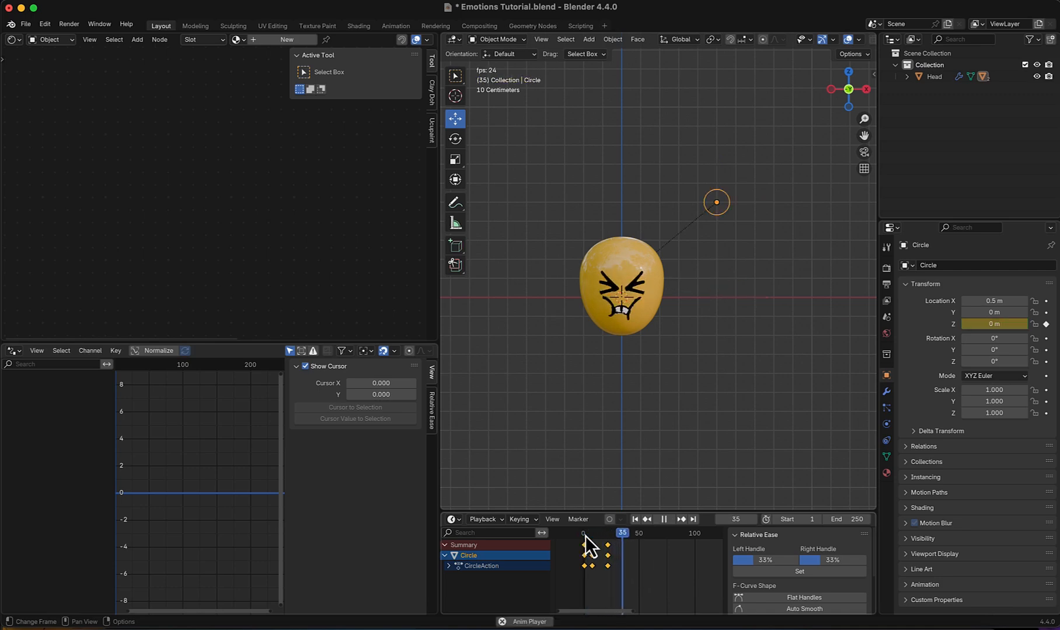